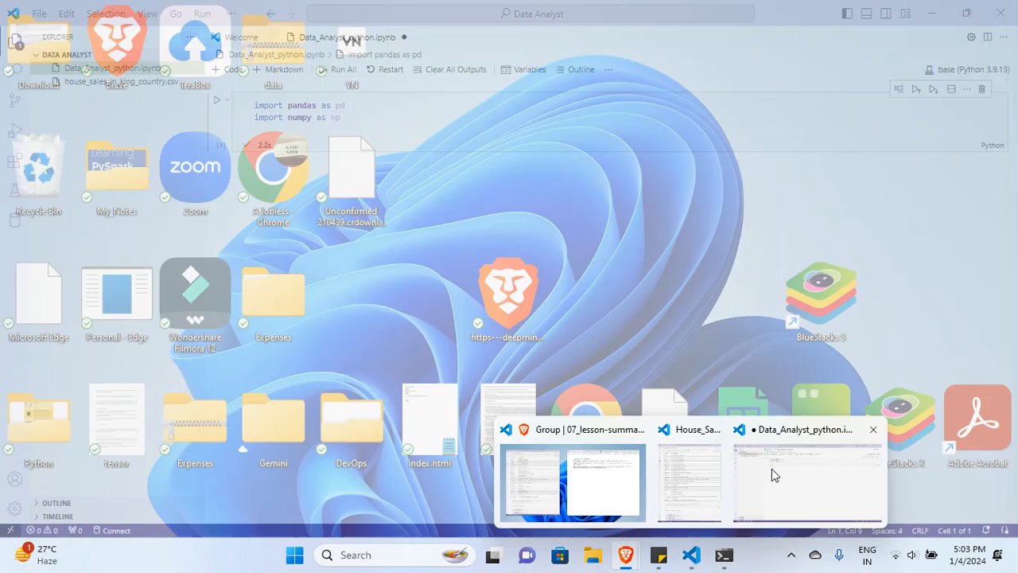
Switch to the Data_Analyst_python.ipynb notebook window with the pandas and numpy imports.
left_click(807, 483)
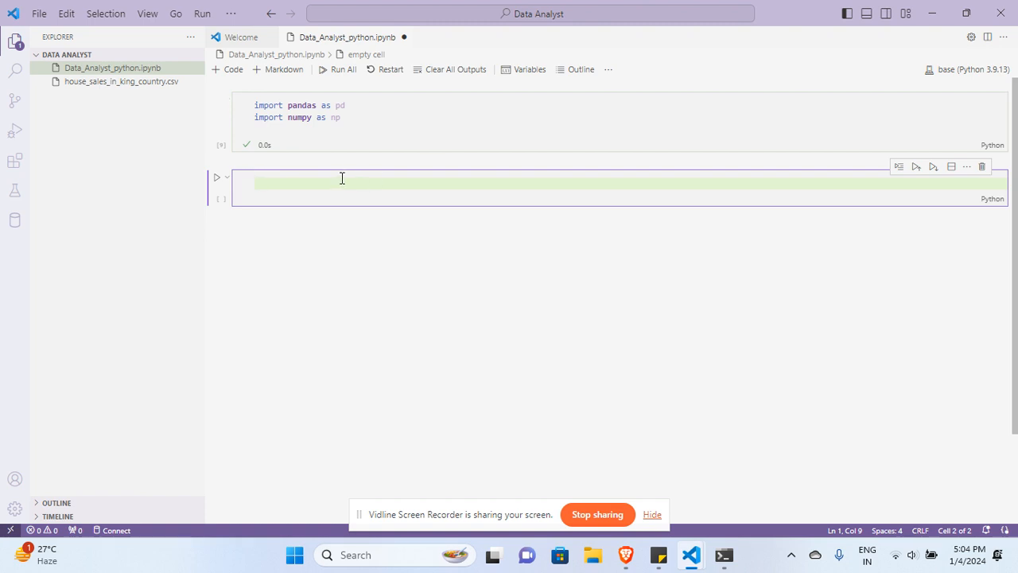
Load house_sales_in_king_country.csv into df with pd.read_csv and run the cell.
type("df")
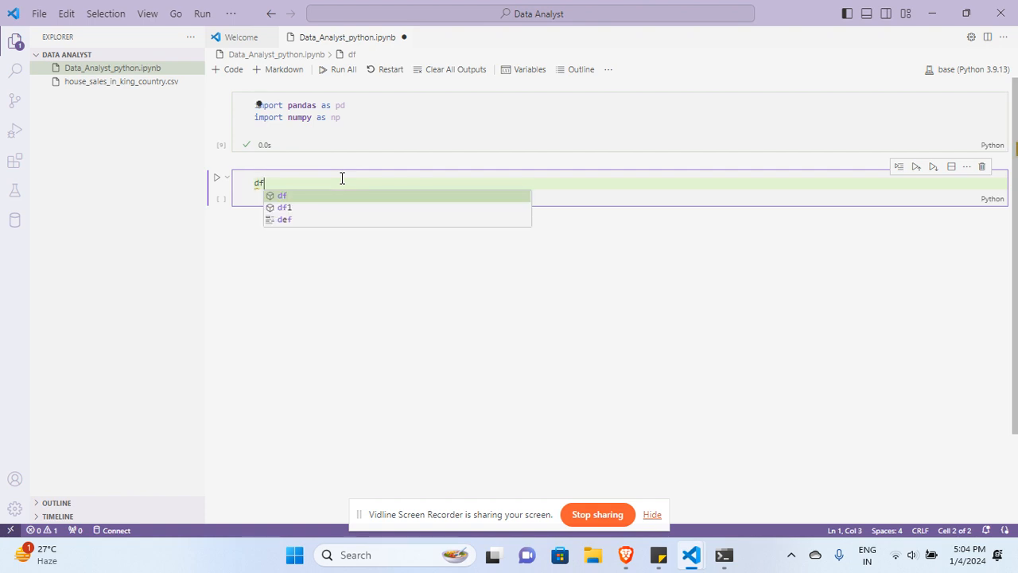
type("=")
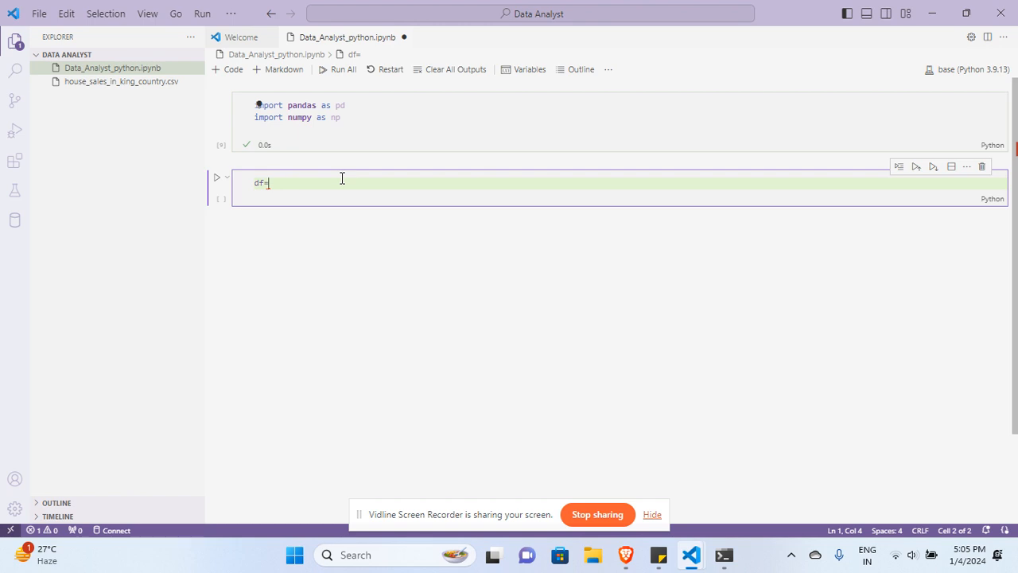
mouse_move(374, 225)
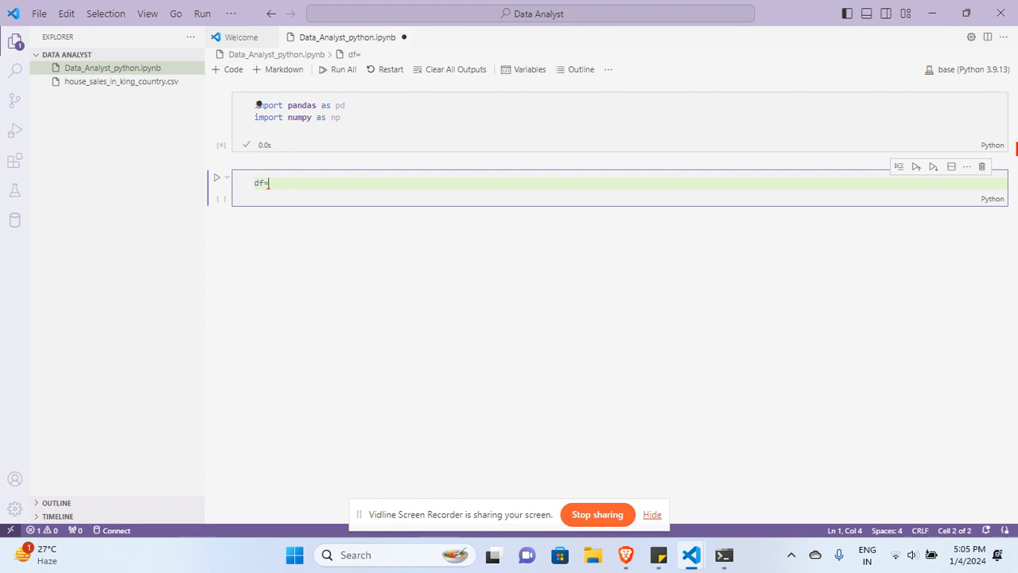
type("pd.")
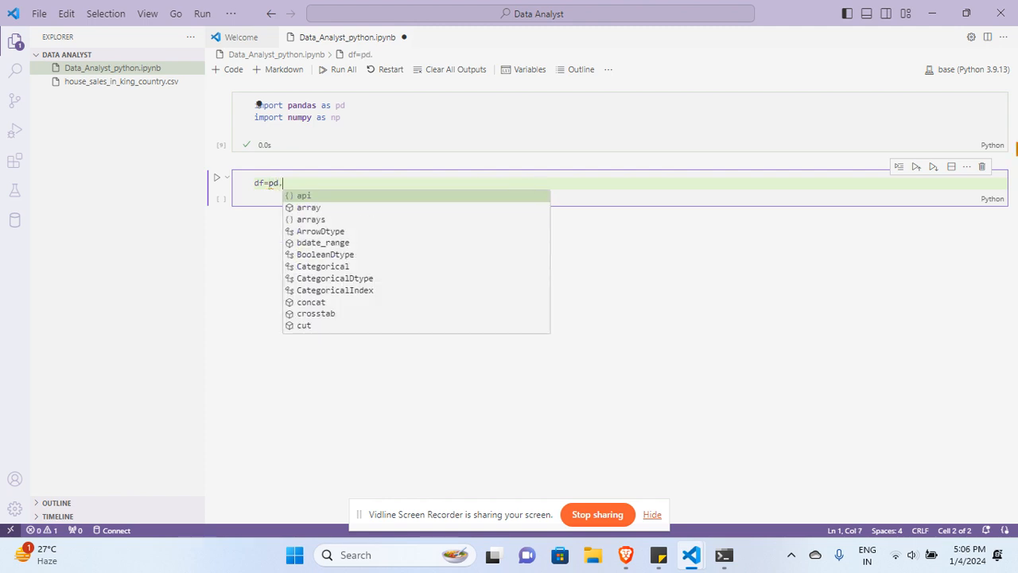
type("read_csv(\"")
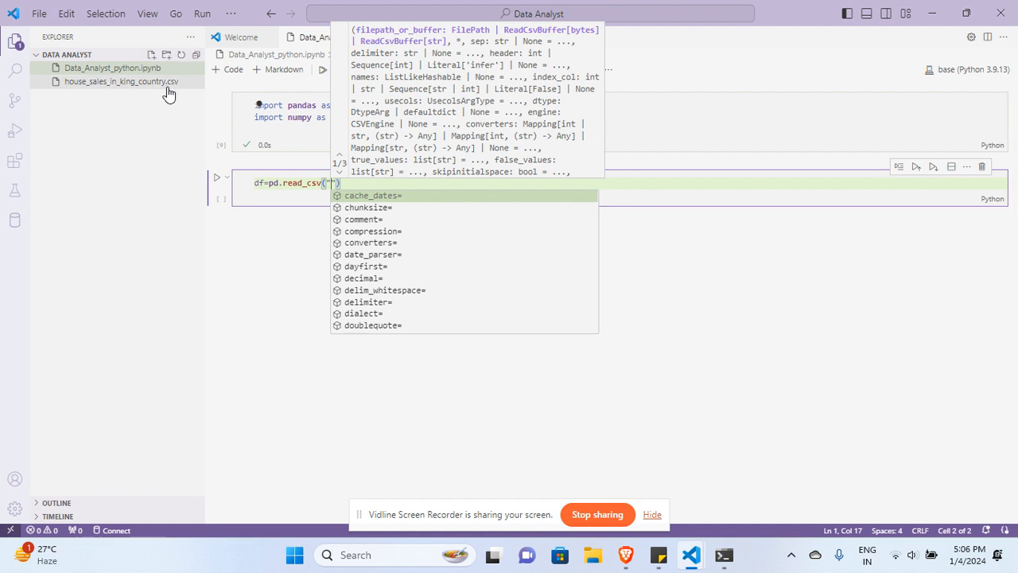
right_click(121, 81)
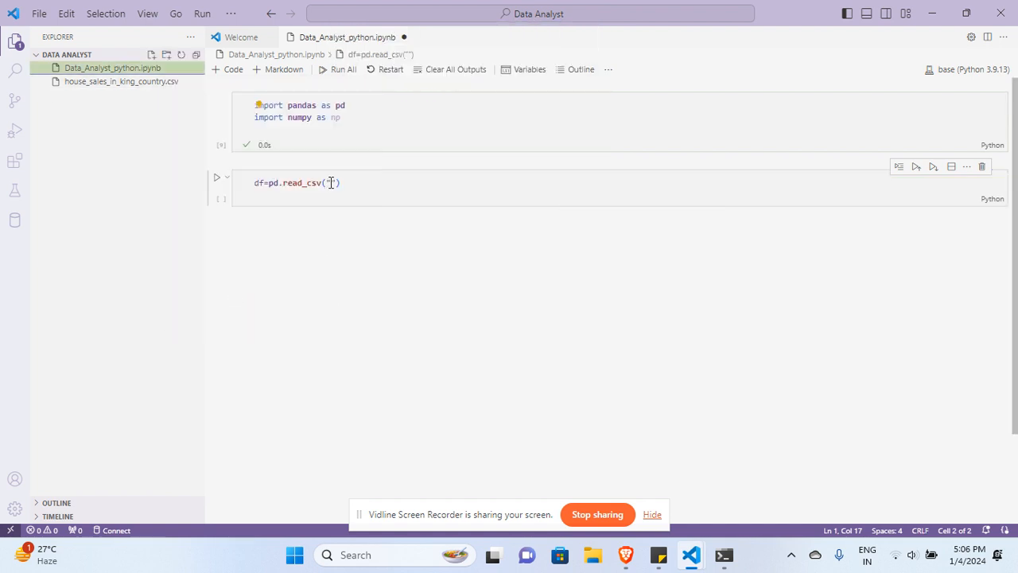
type("house_sales_in_king_country.csv")
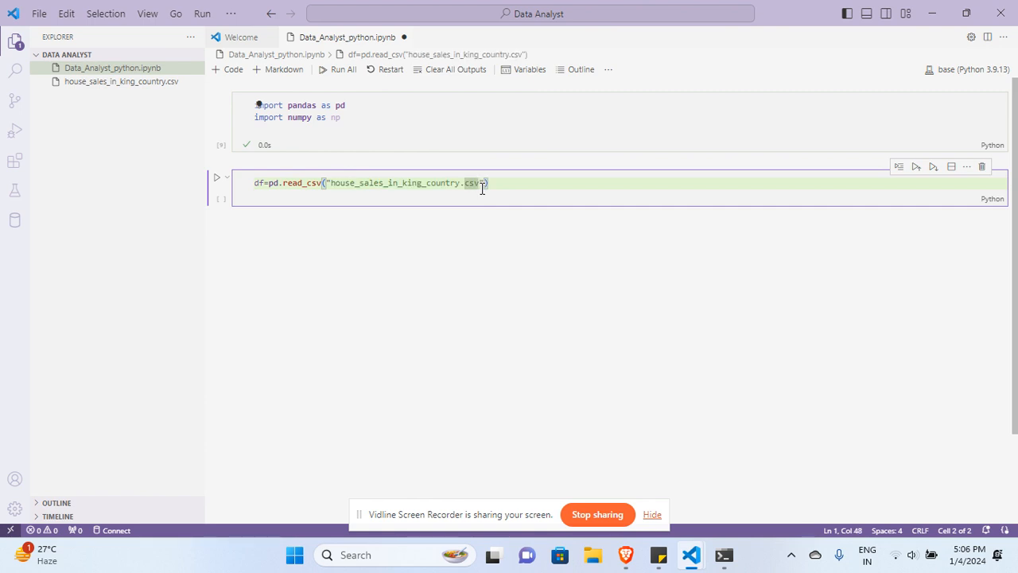
key("shift+enter")
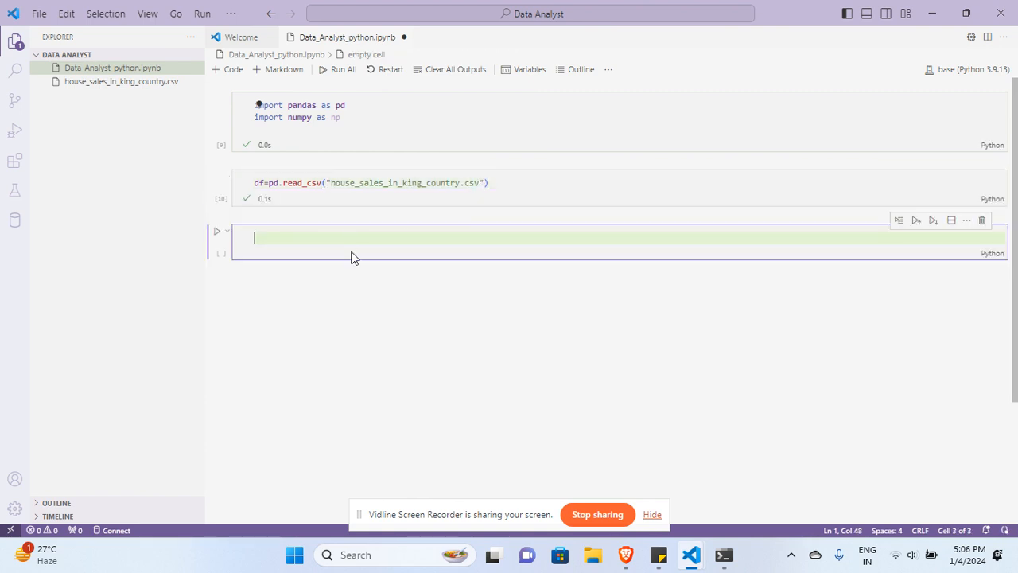
Enter df.head() in the new cell to preview five rows of the 21-column table.
type("df")
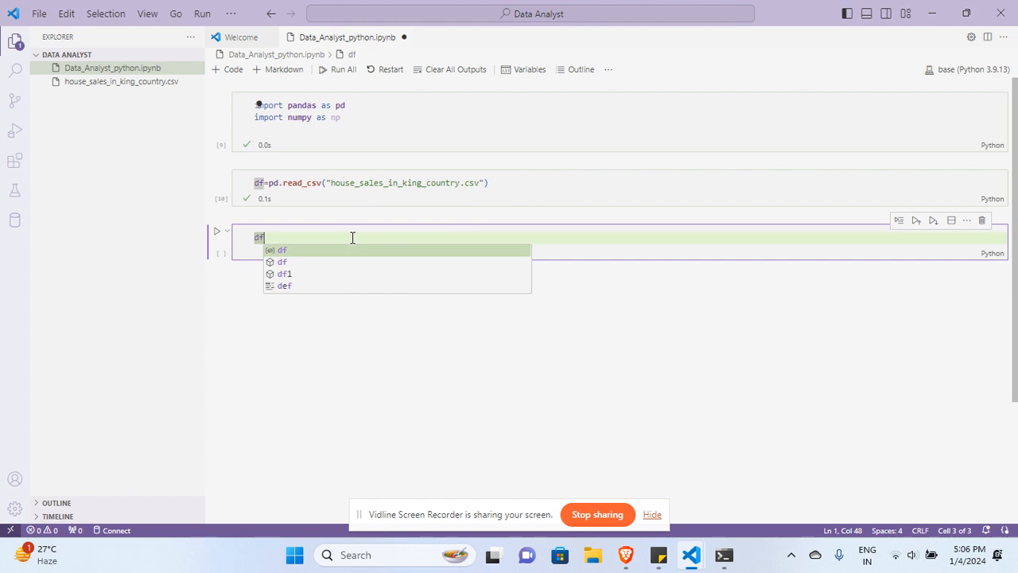
type(".head(")
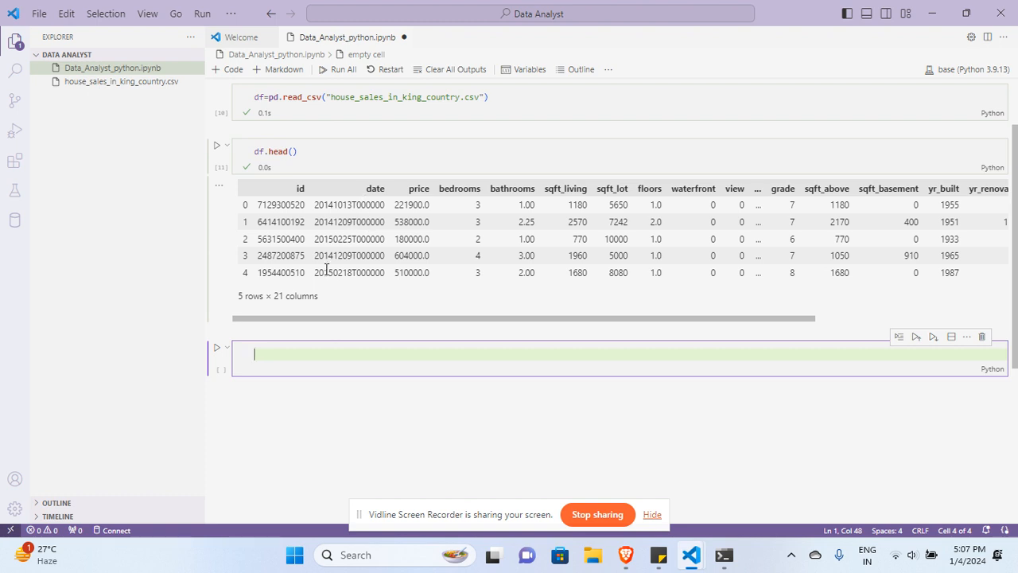
mouse_move(344, 288)
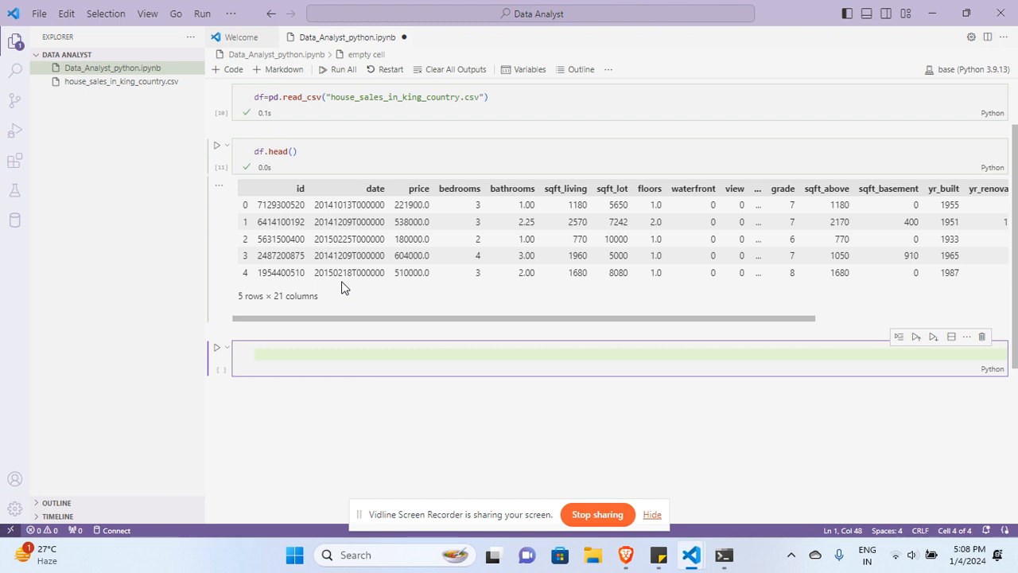
left_click(254, 353)
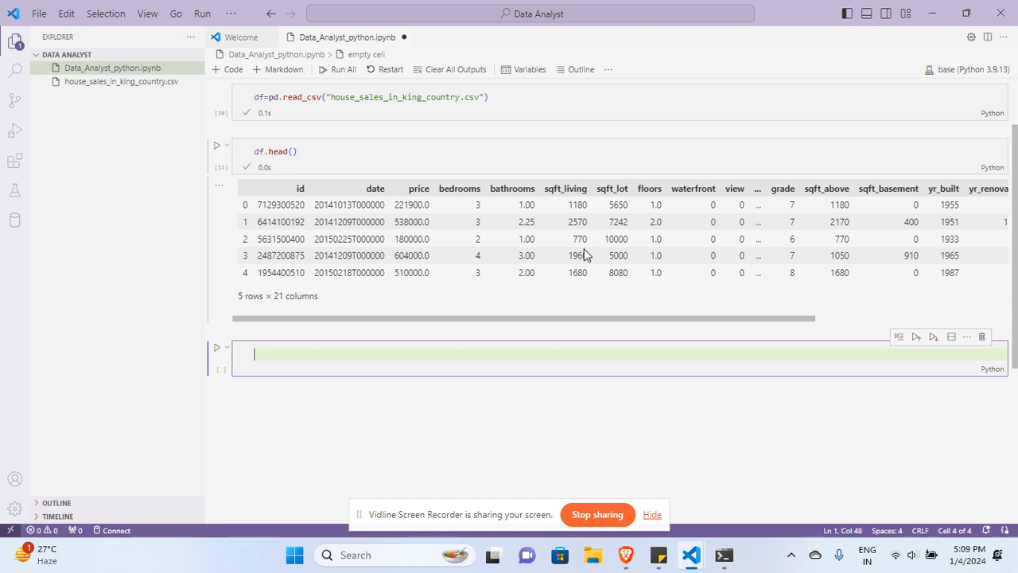
mouse_move(418, 357)
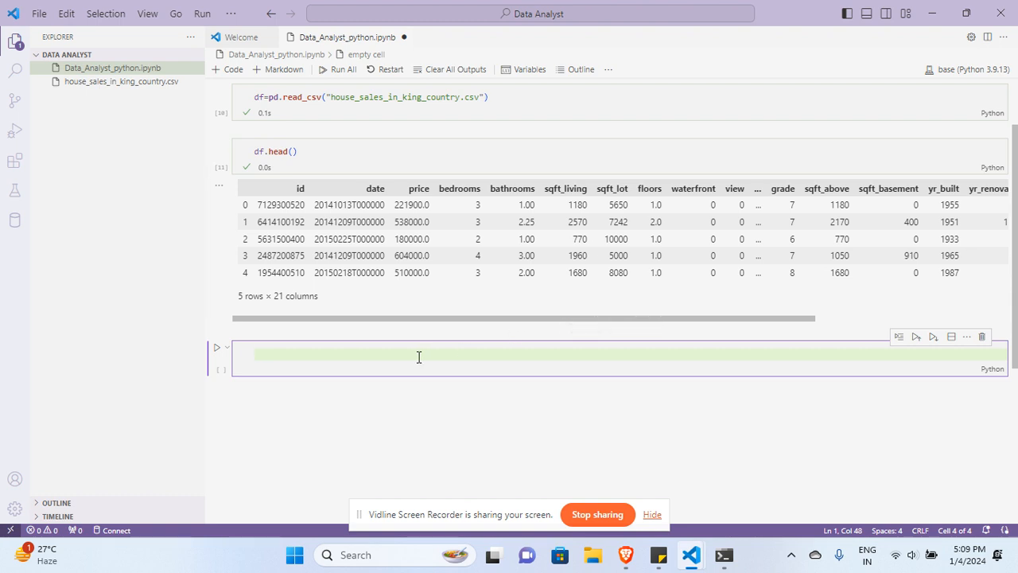
List df.columns and show the first five values of df['condition'].
type("df.")
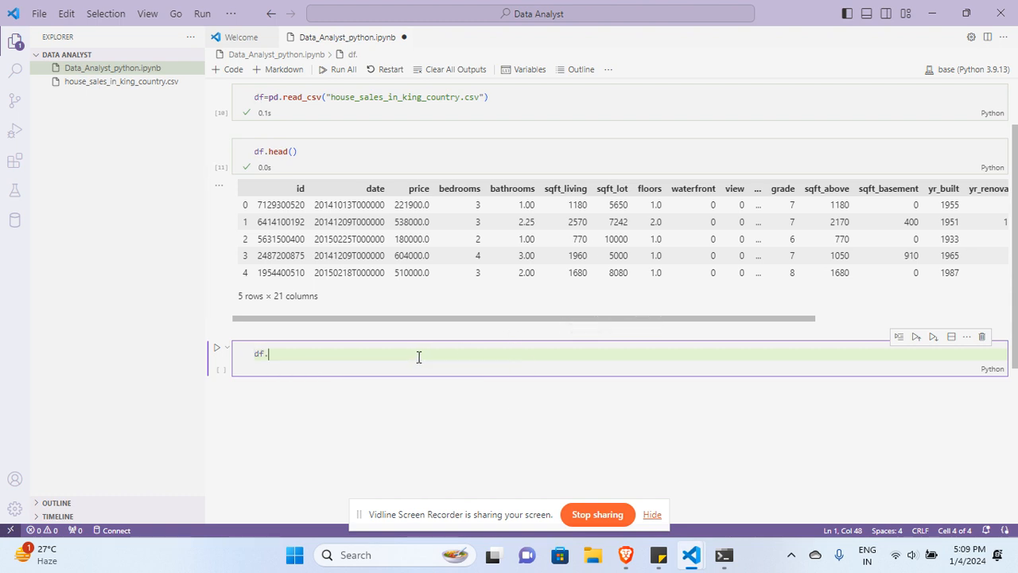
type("columns")
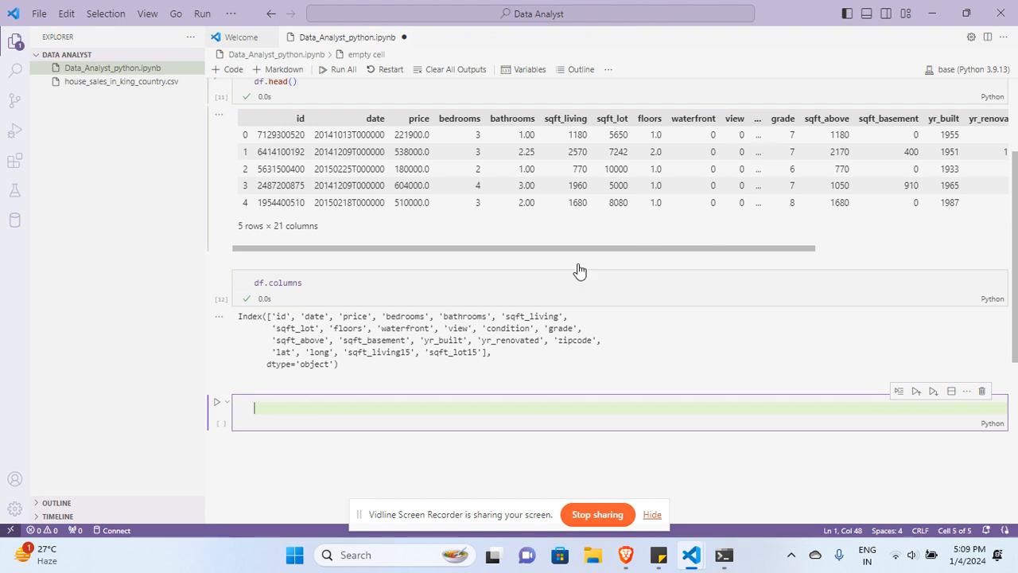
mouse_move(544, 382)
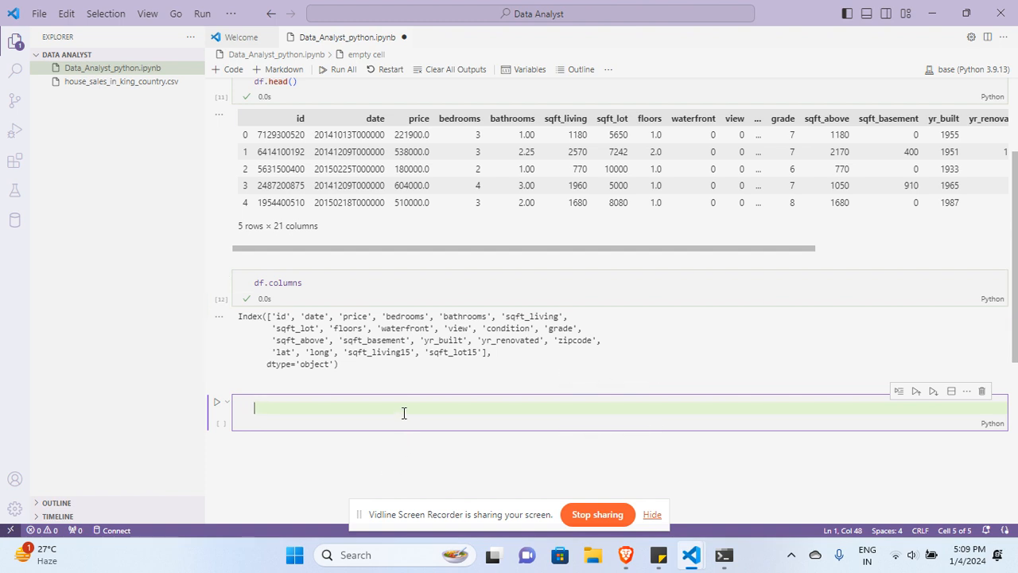
type("df['']")
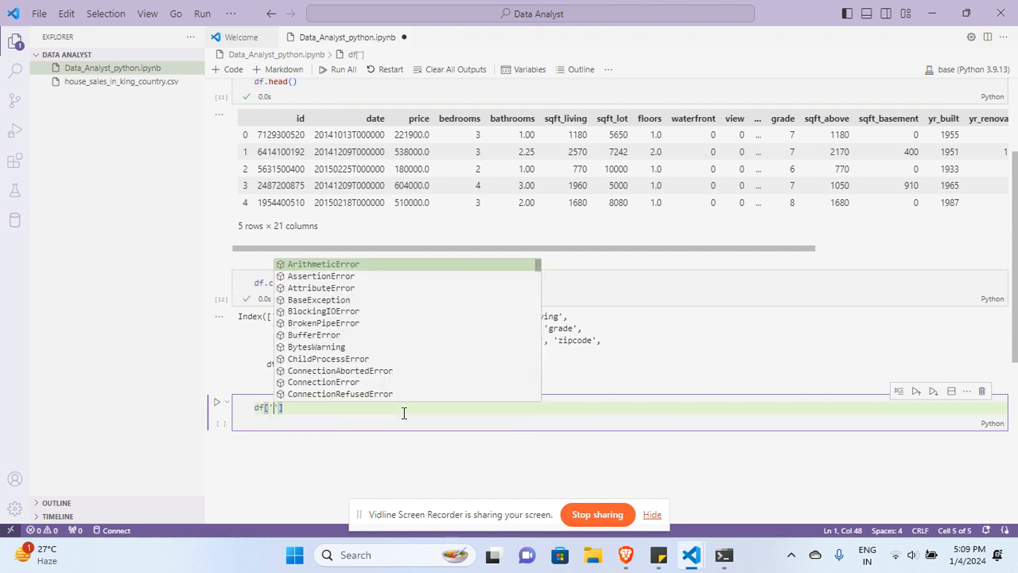
type("condition")
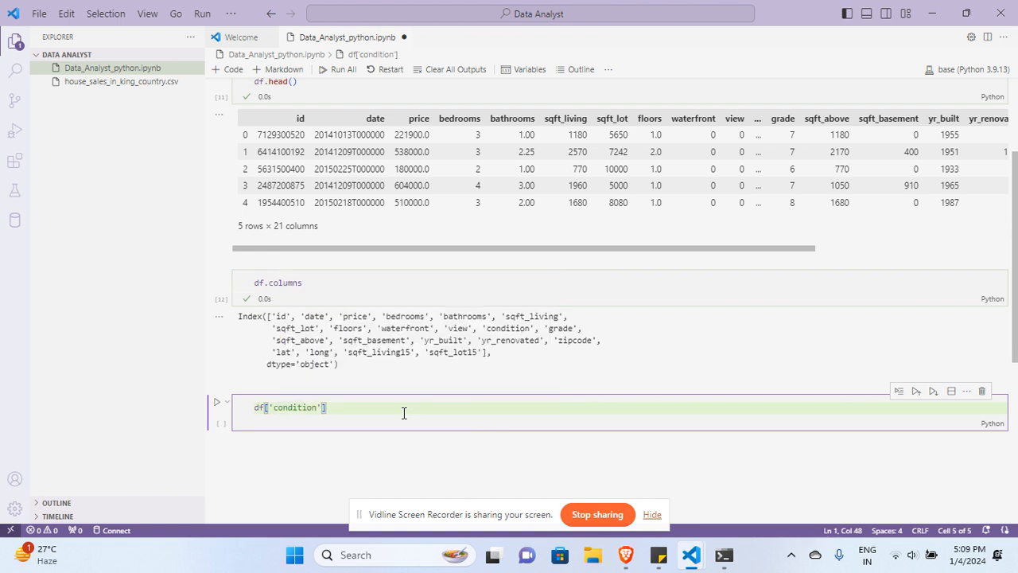
type(".head(")
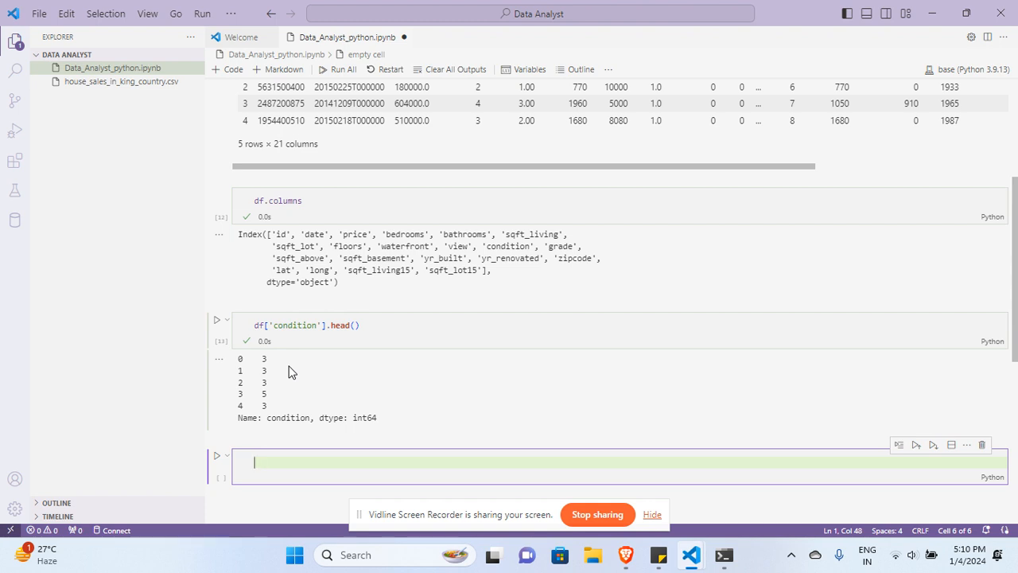
mouse_move(332, 304)
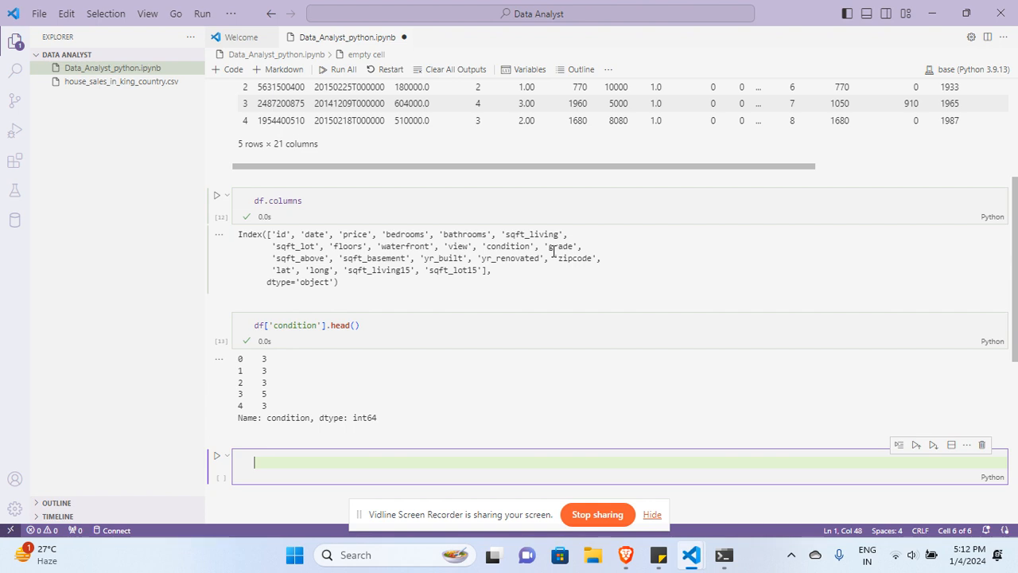
mouse_move(406, 295)
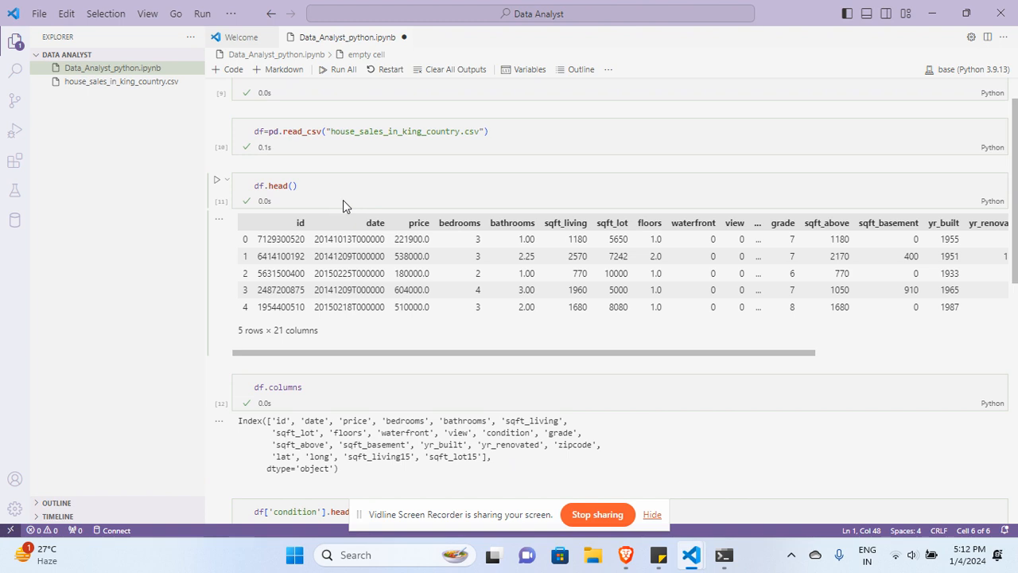
mouse_move(356, 192)
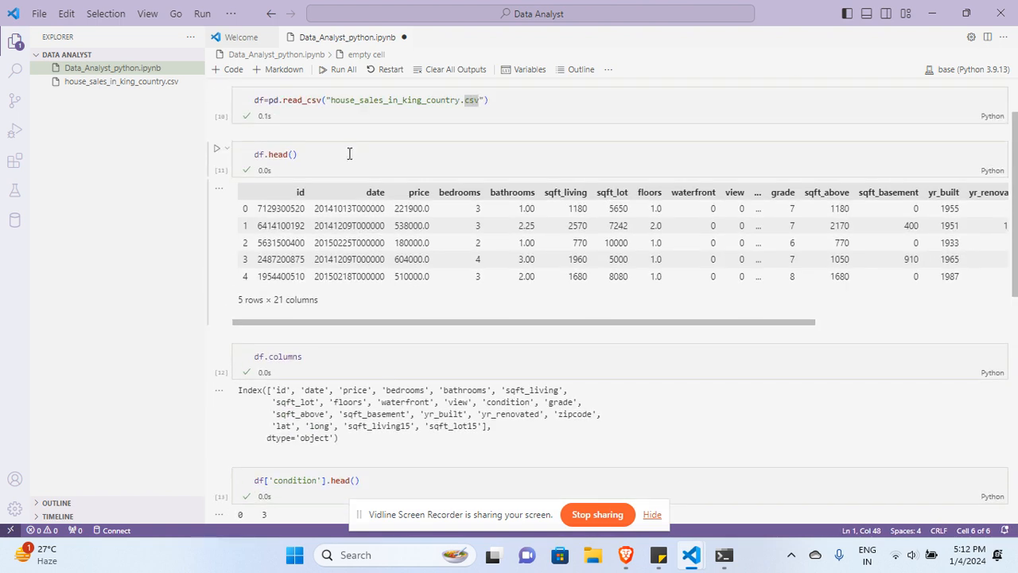
mouse_move(390, 177)
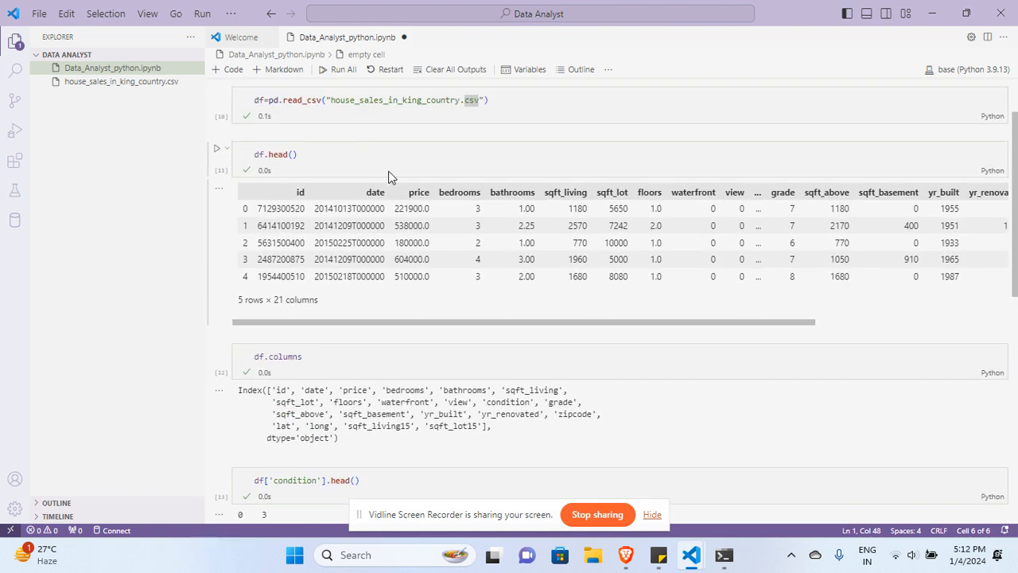
scroll("down", 3)
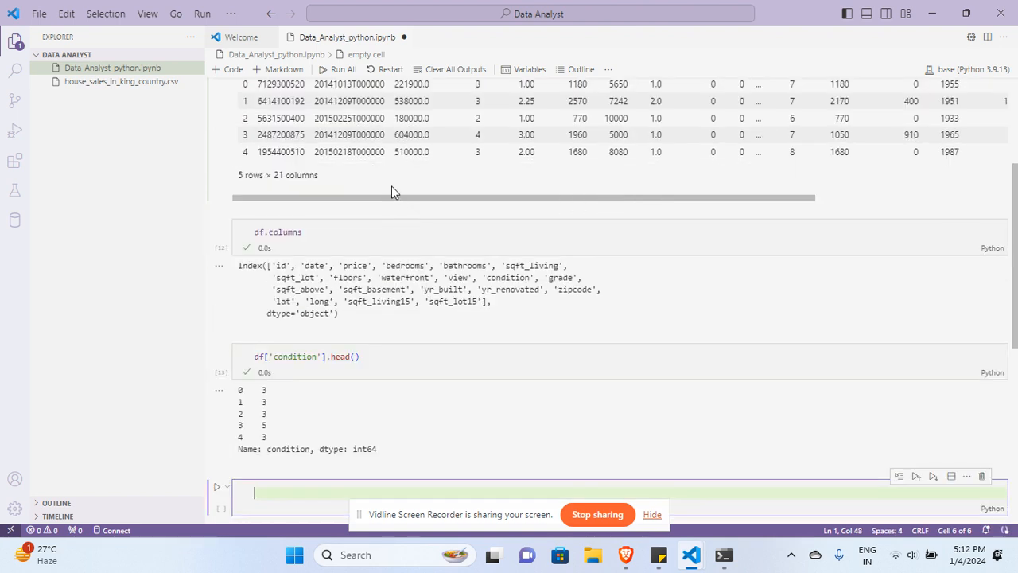
scroll("down", 3)
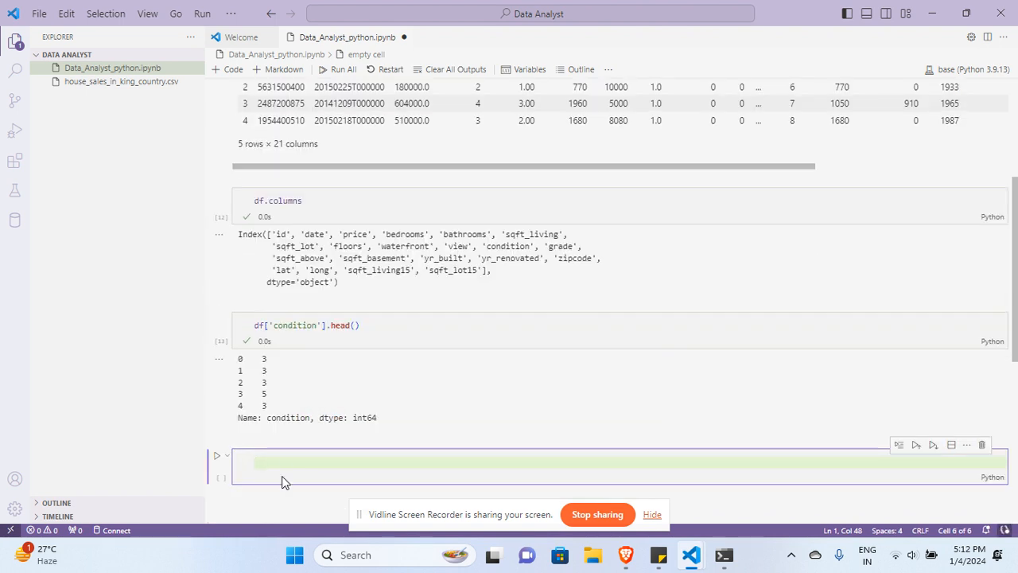
type("pd.")
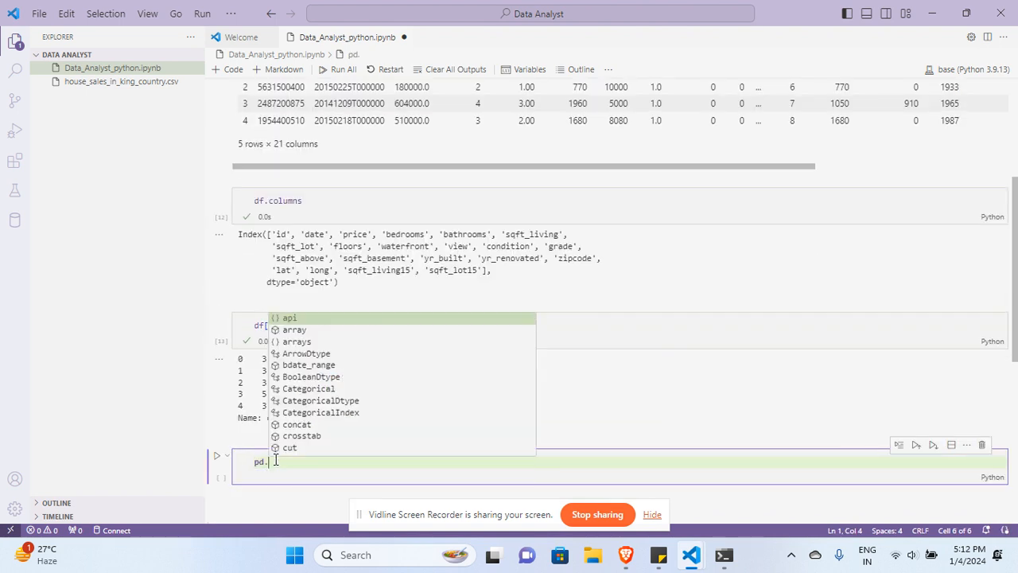
type("read")
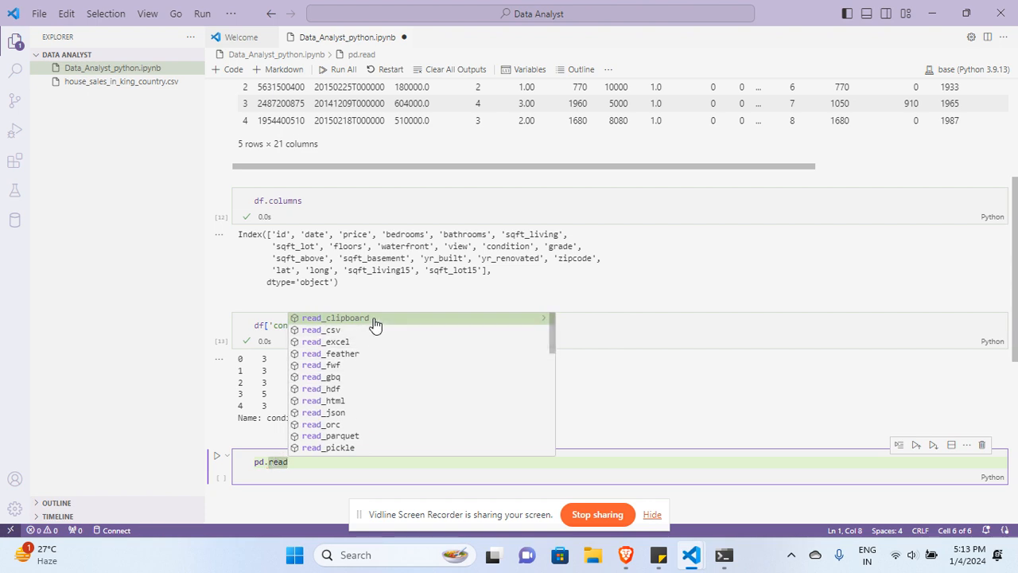
mouse_move(379, 341)
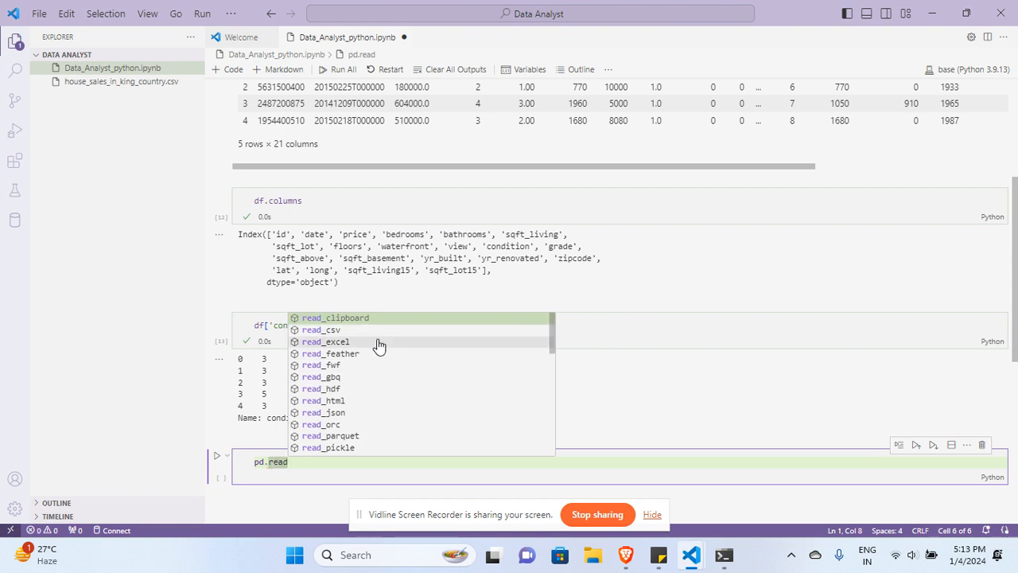
mouse_move(373, 358)
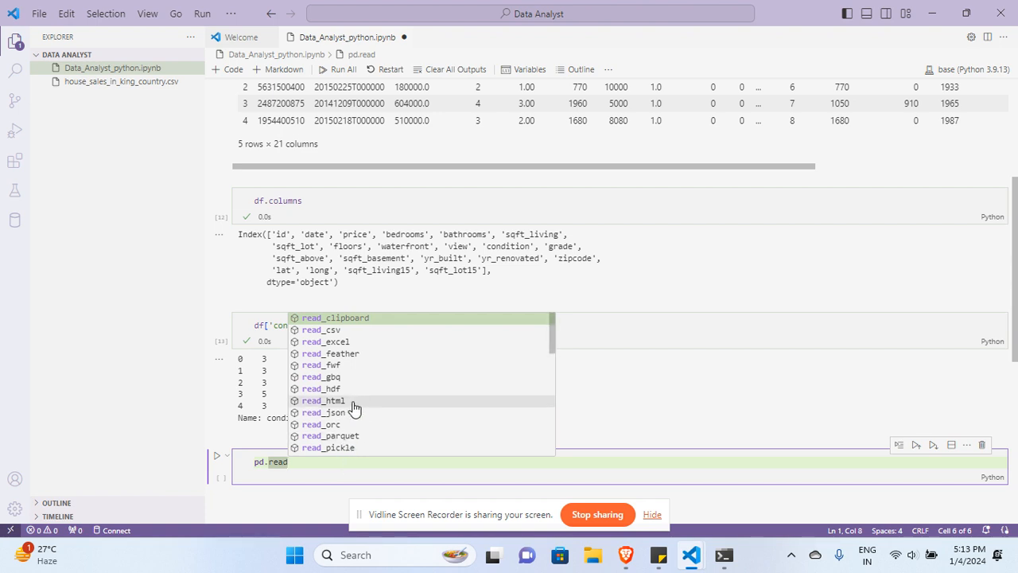
mouse_move(355, 370)
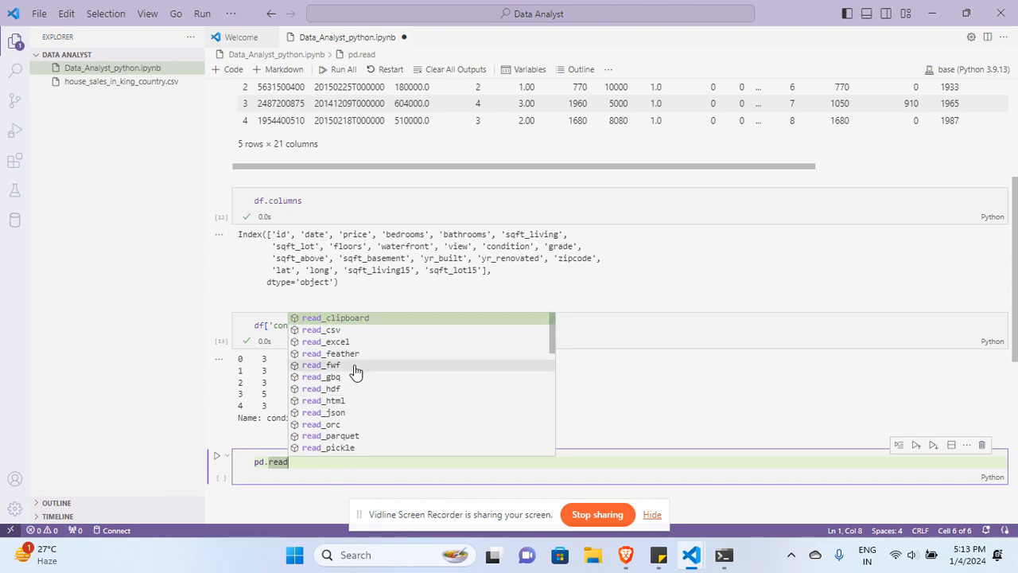
mouse_move(357, 407)
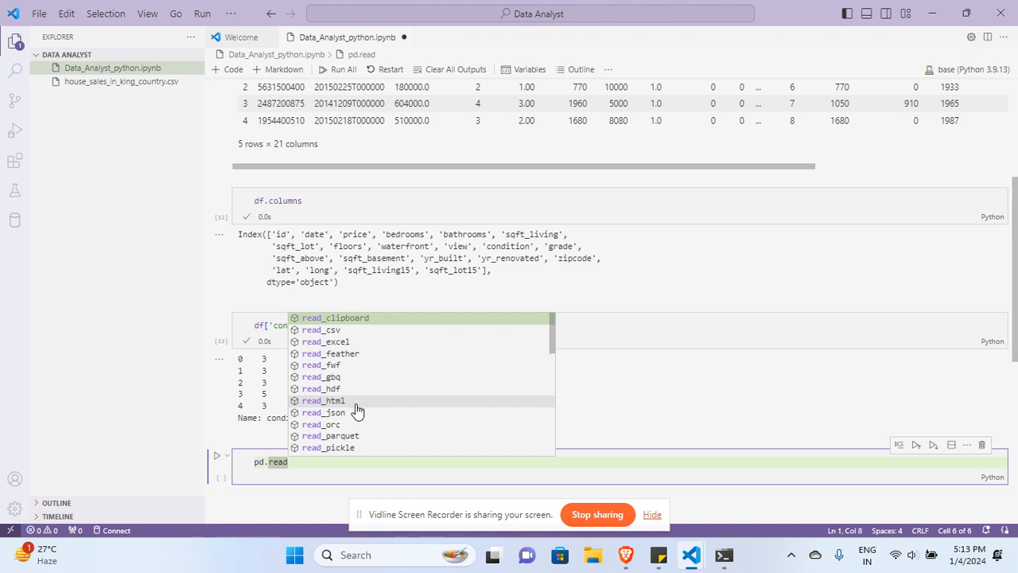
mouse_move(370, 436)
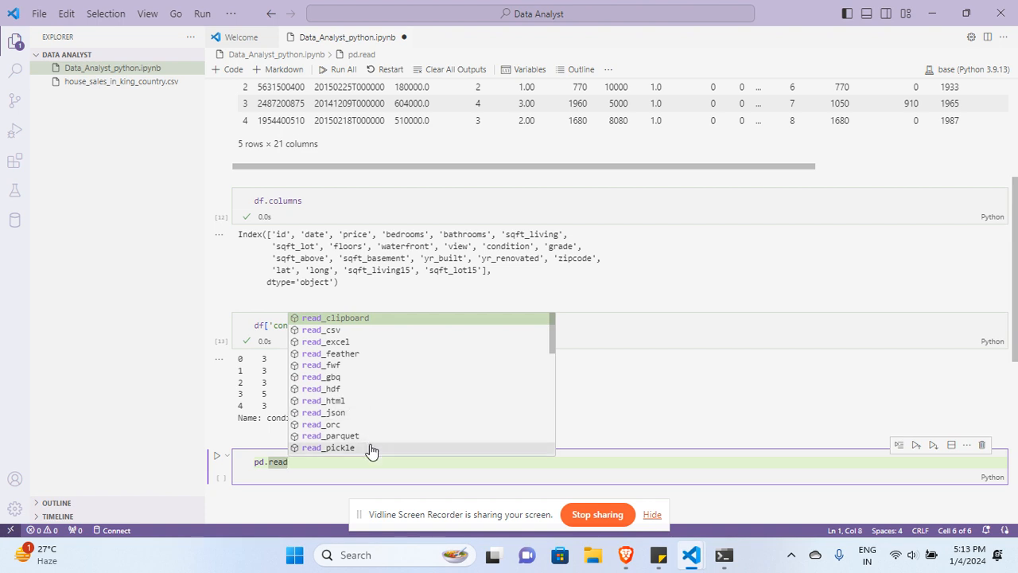
mouse_move(425, 400)
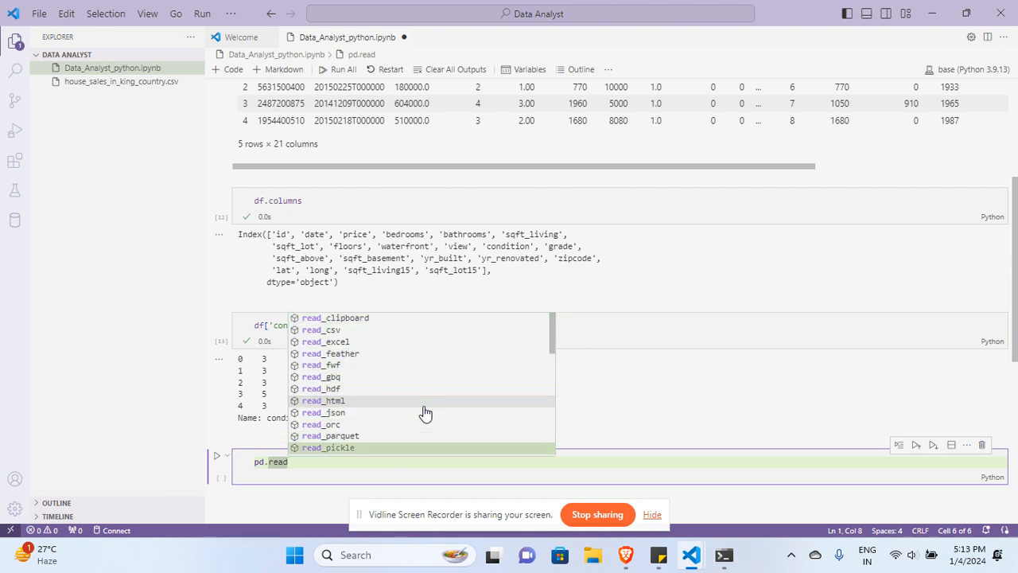
scroll("down", 3)
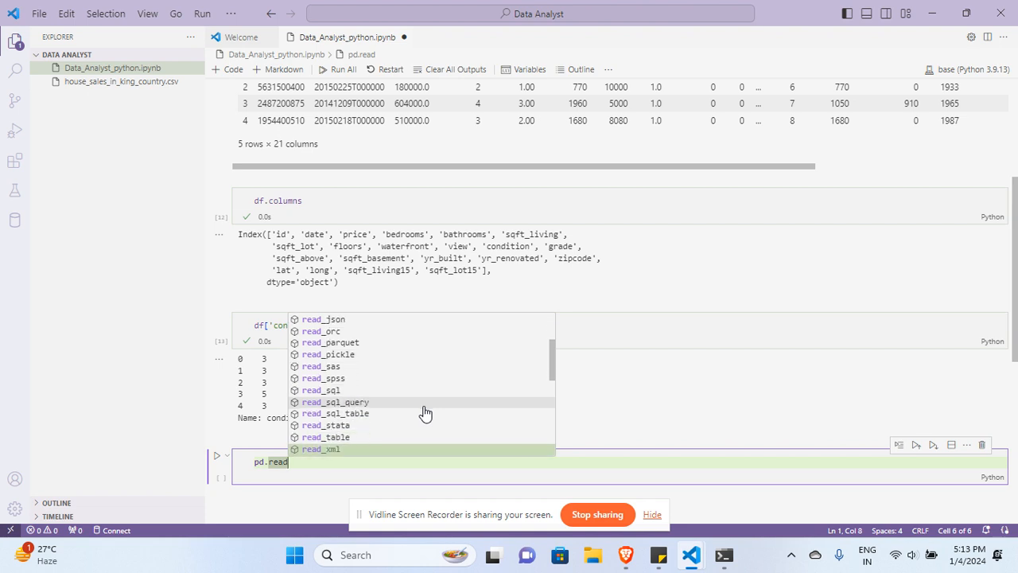
scroll("down", 3)
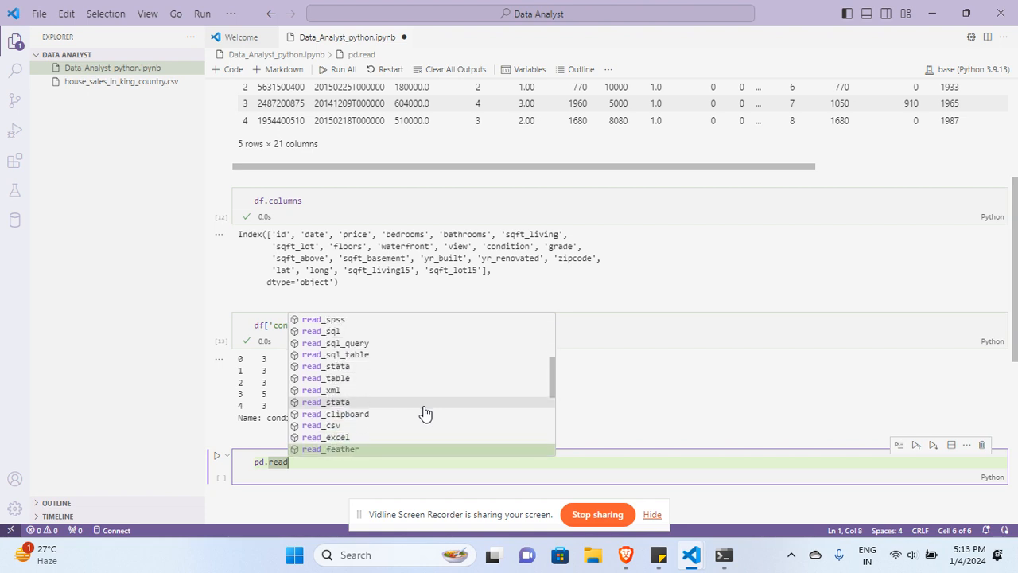
scroll("down", 3)
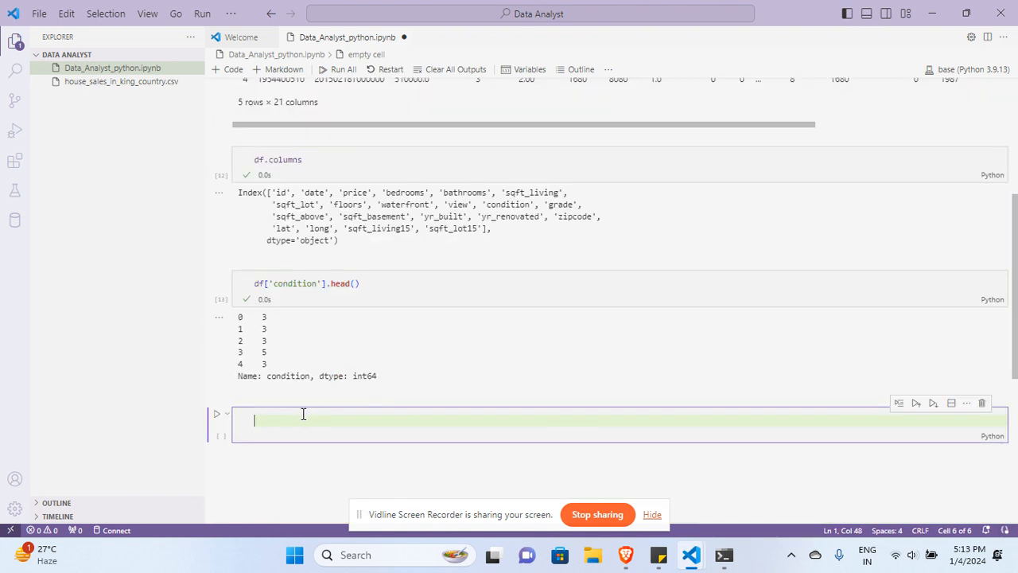
Build df1 from the id, date and price columns of df and run it.
type("df1")
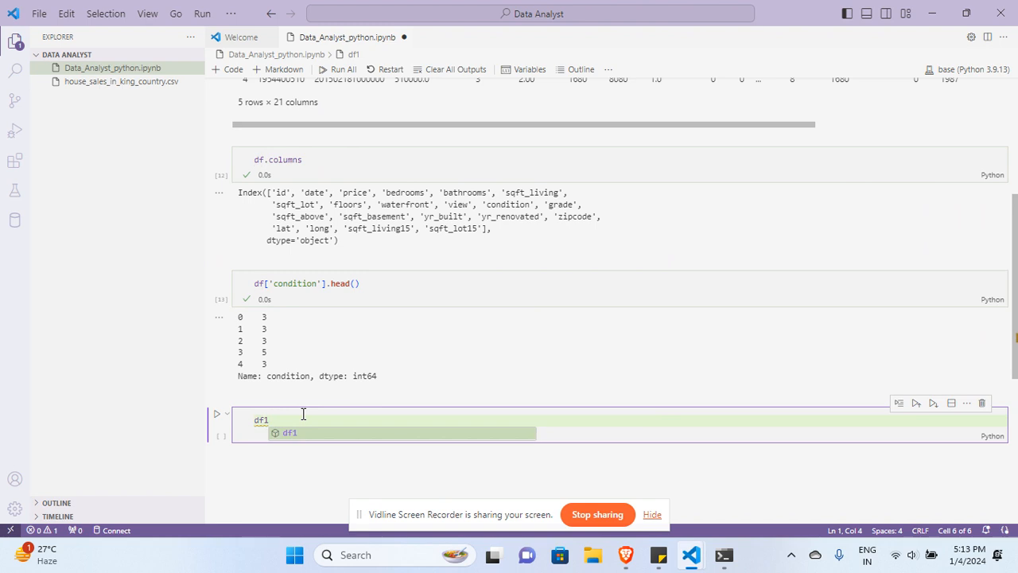
type("=")
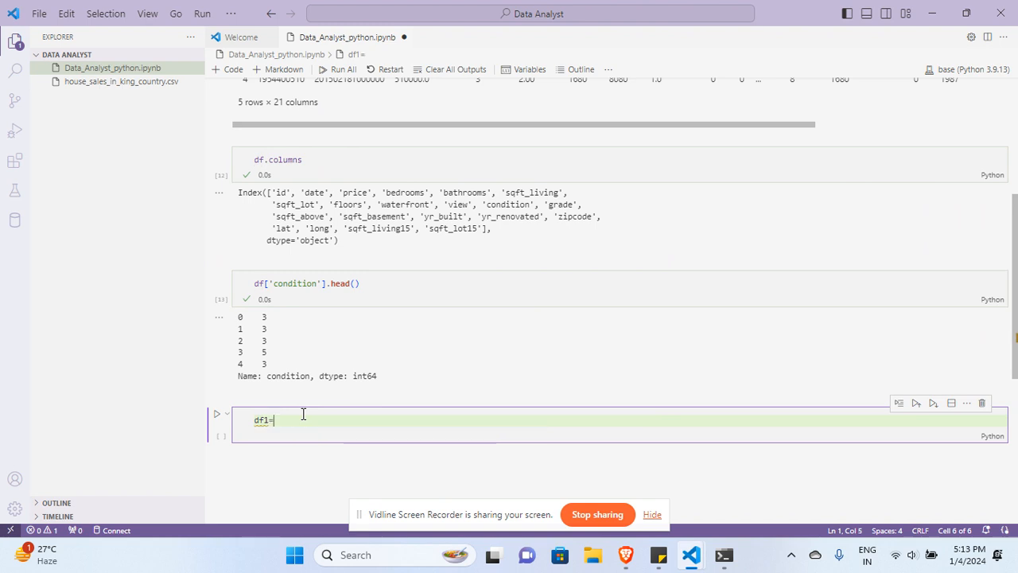
type("df[['")
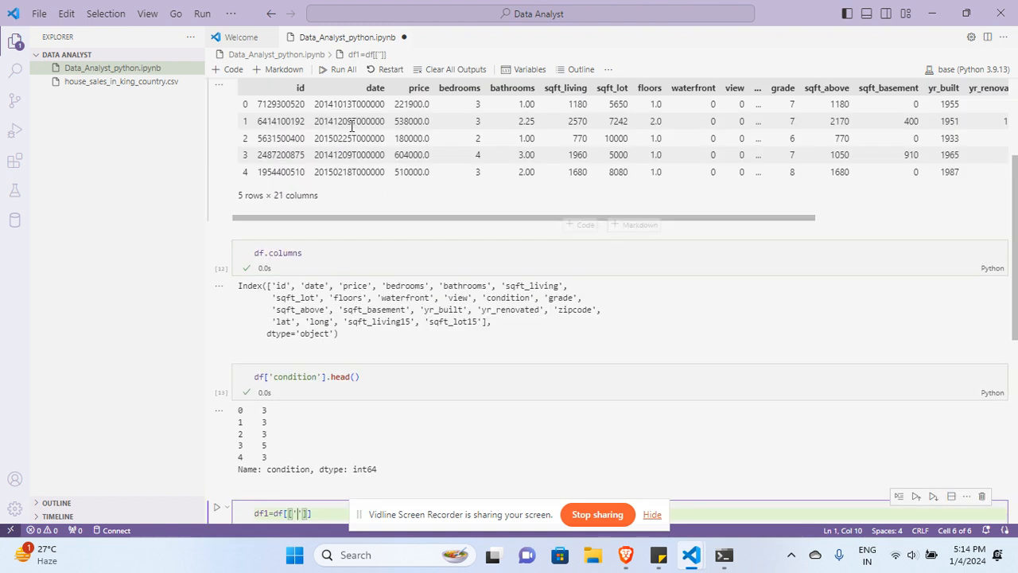
type("id")
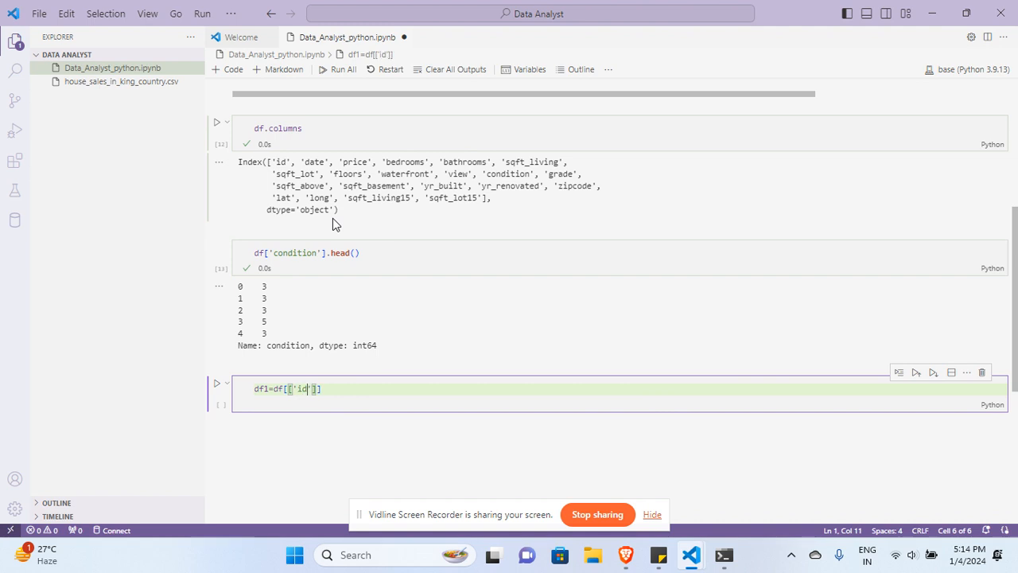
type(",")
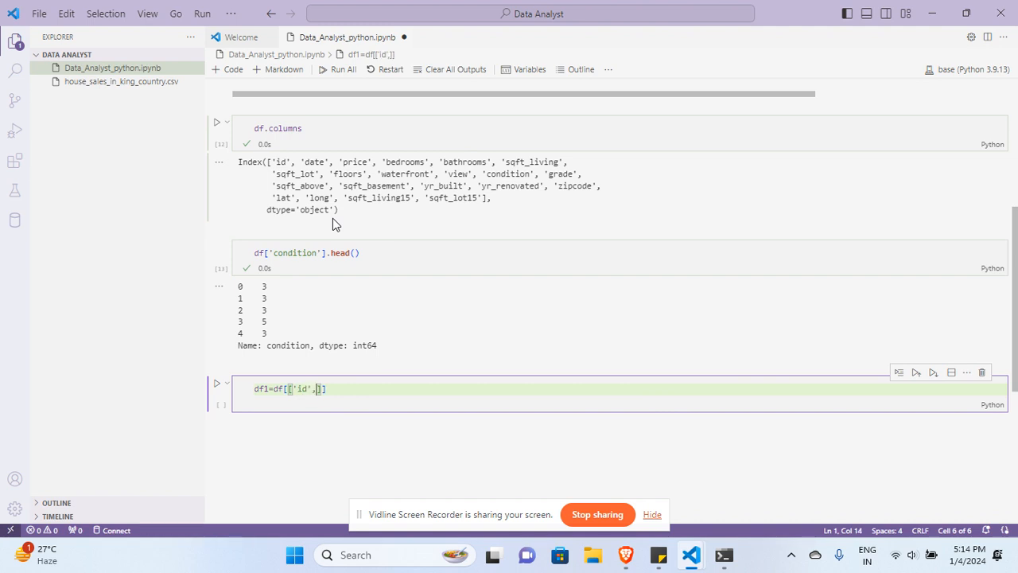
type("'")
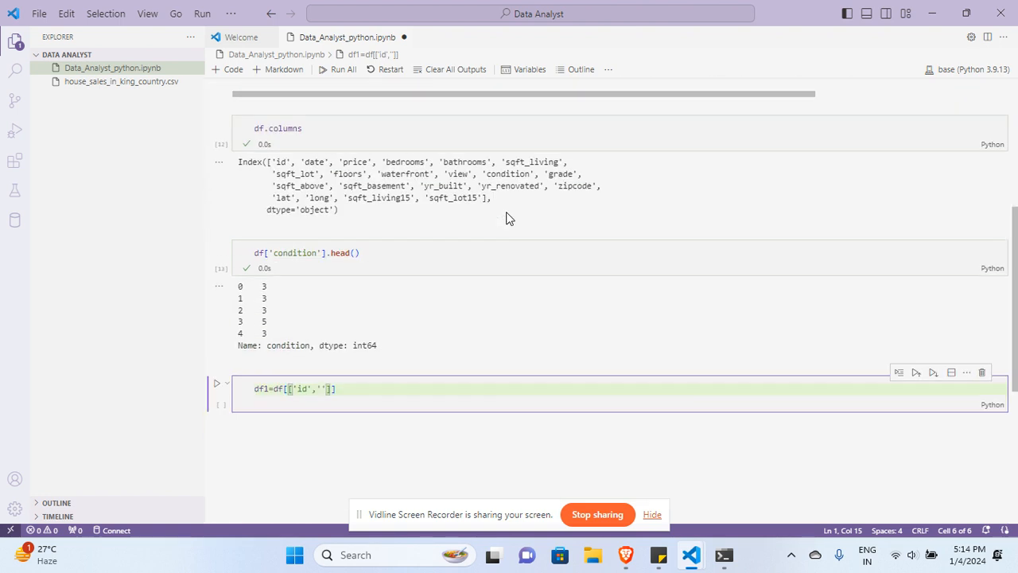
type("date','p")
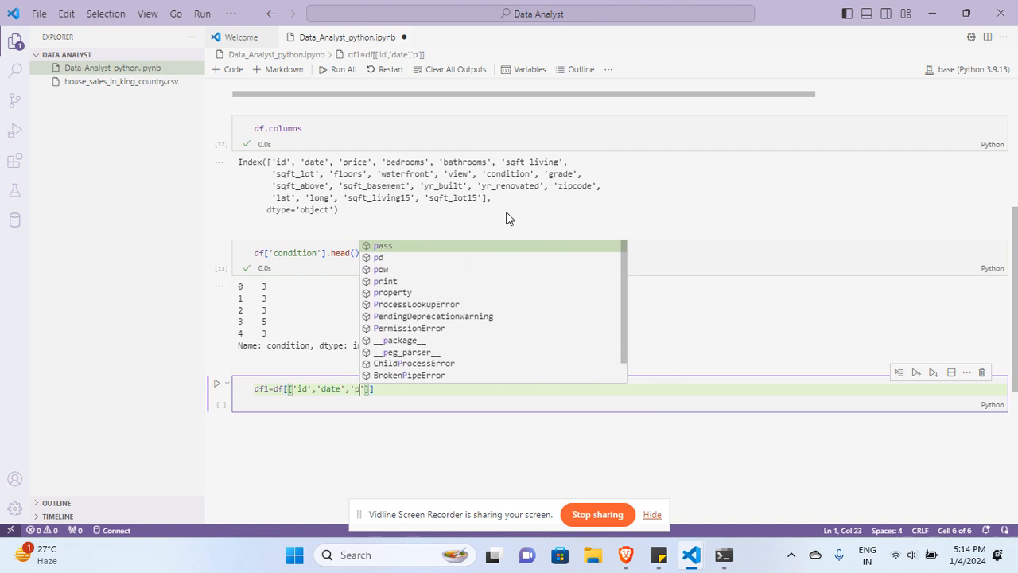
type("rice")
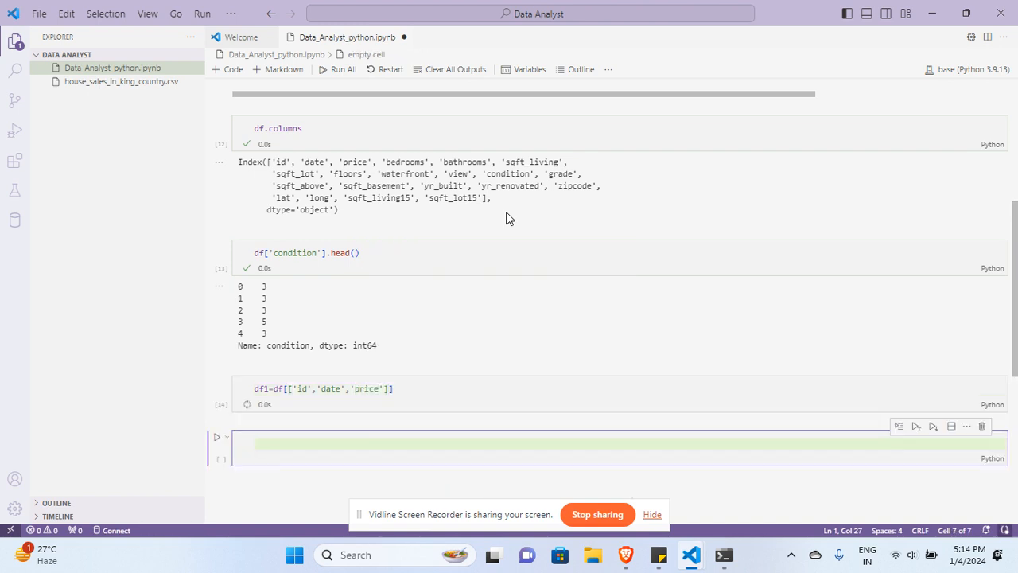
left_click(340, 389)
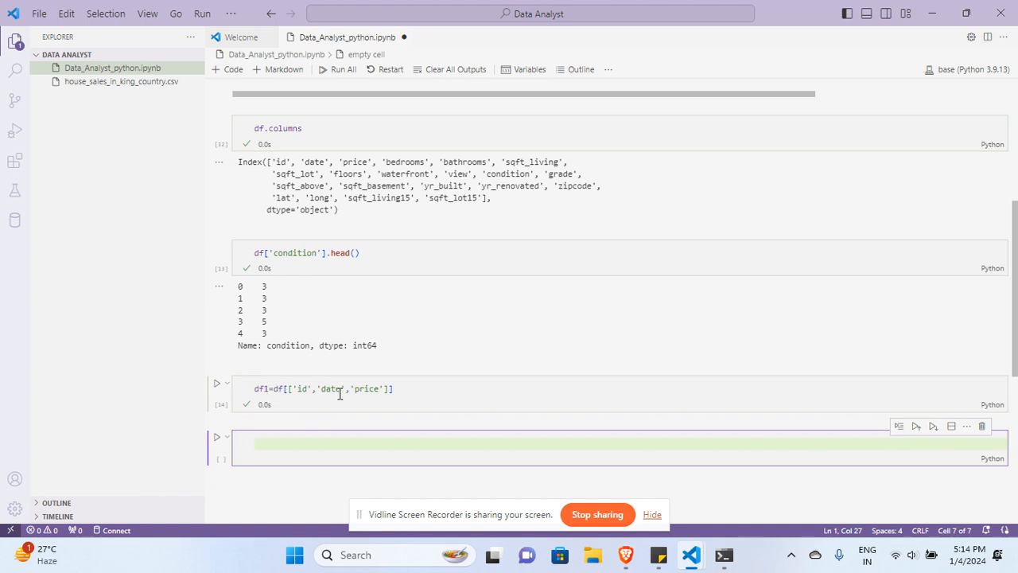
mouse_move(346, 435)
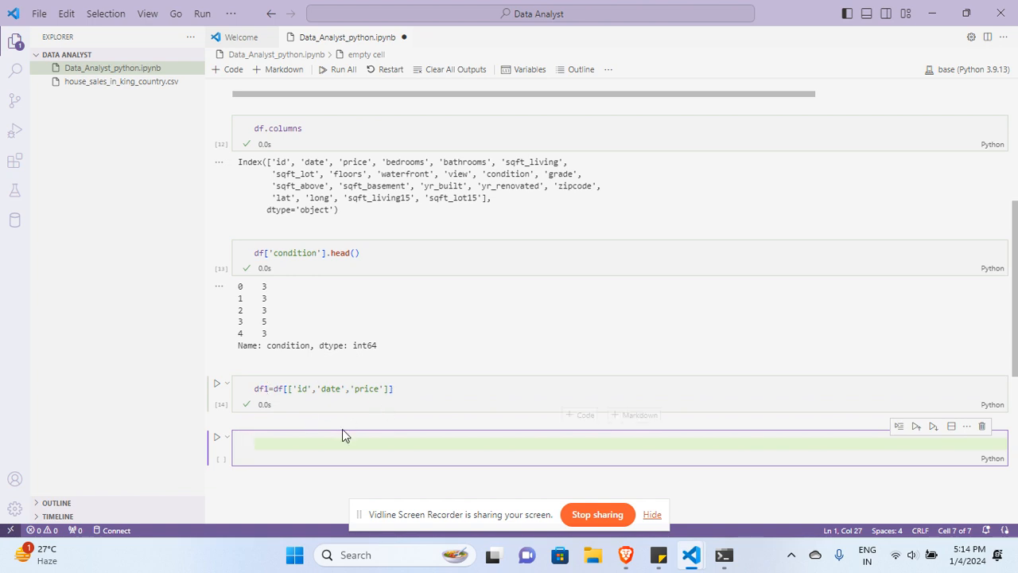
mouse_move(346, 409)
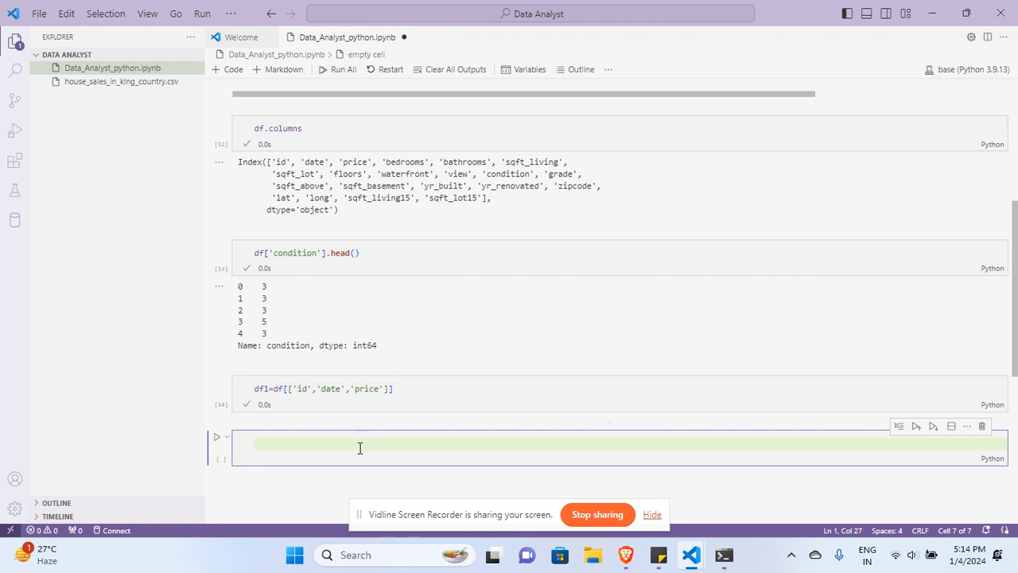
Begin the export cell with df1.to_csv and the file name date_price.csv.
type("df1")
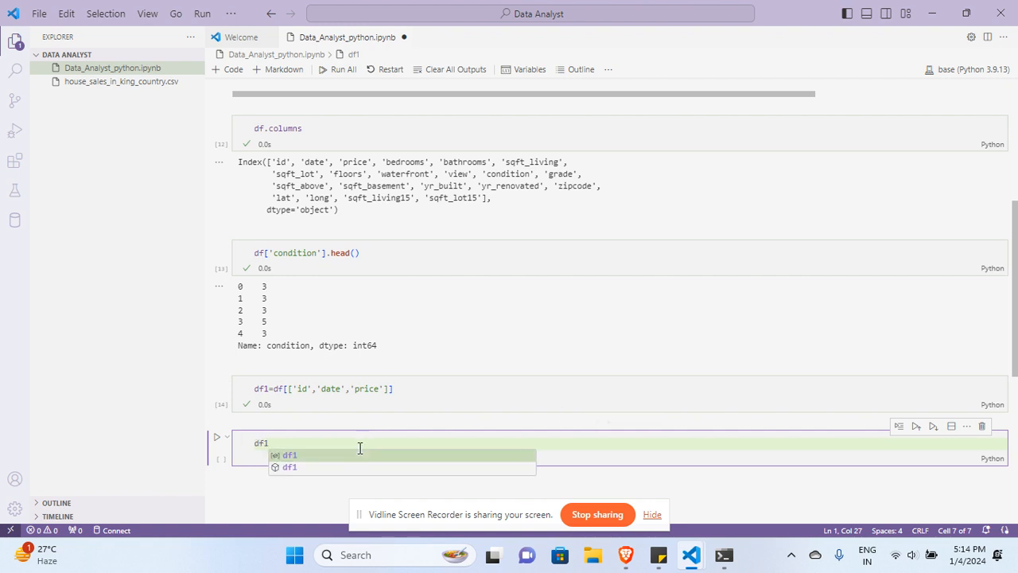
type(".to")
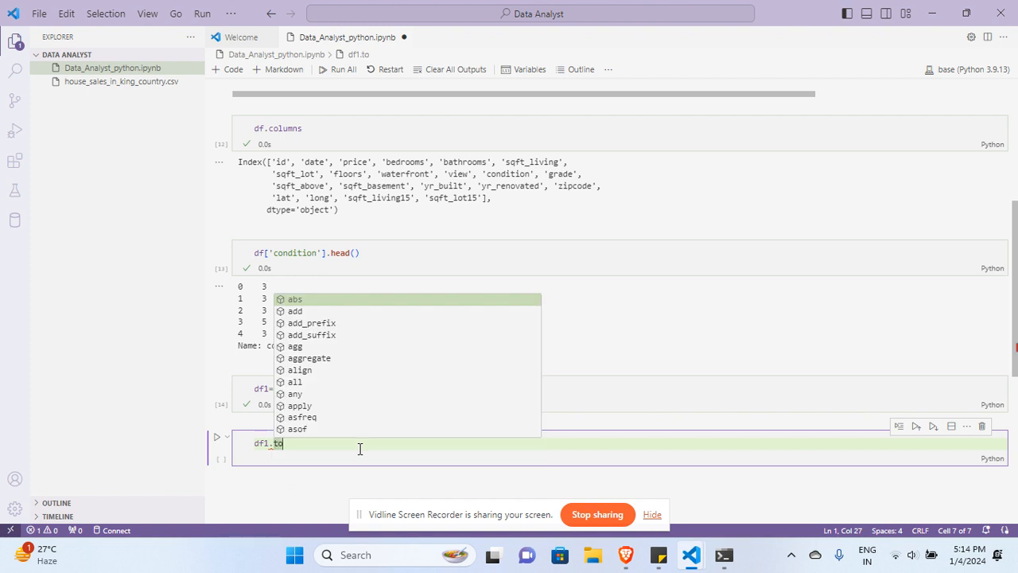
type("to")
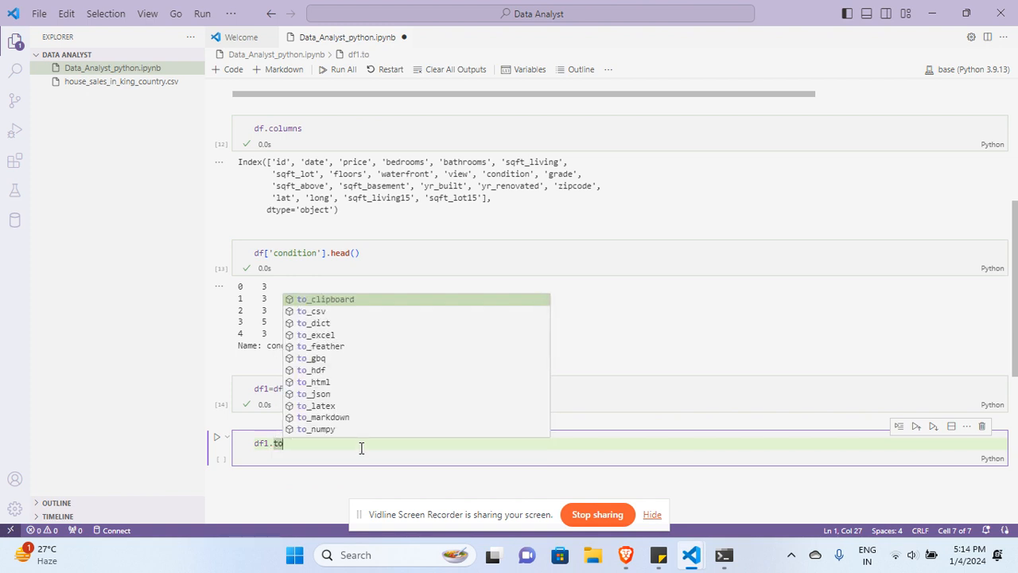
mouse_move(353, 326)
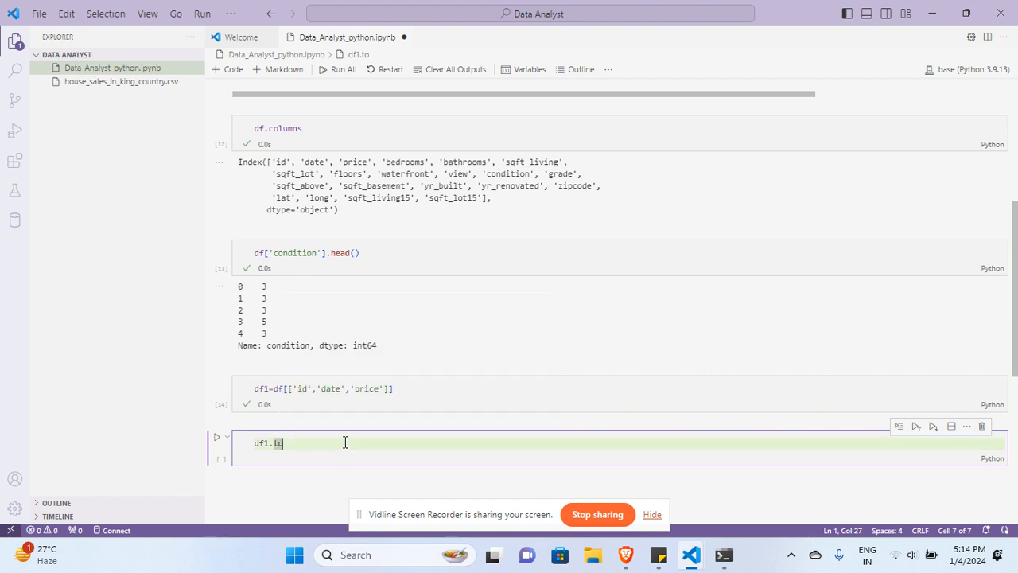
type("_")
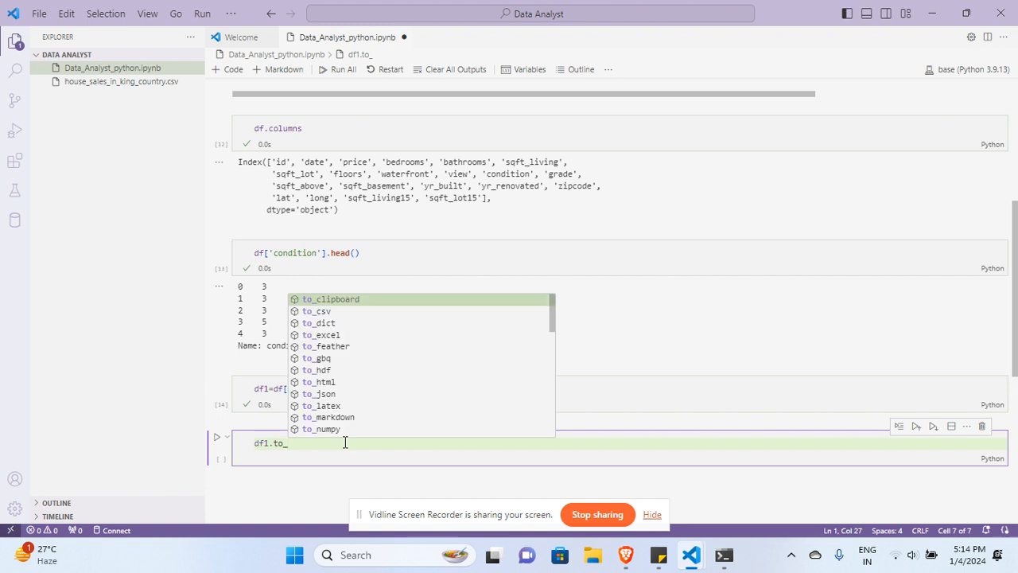
type("csv('")
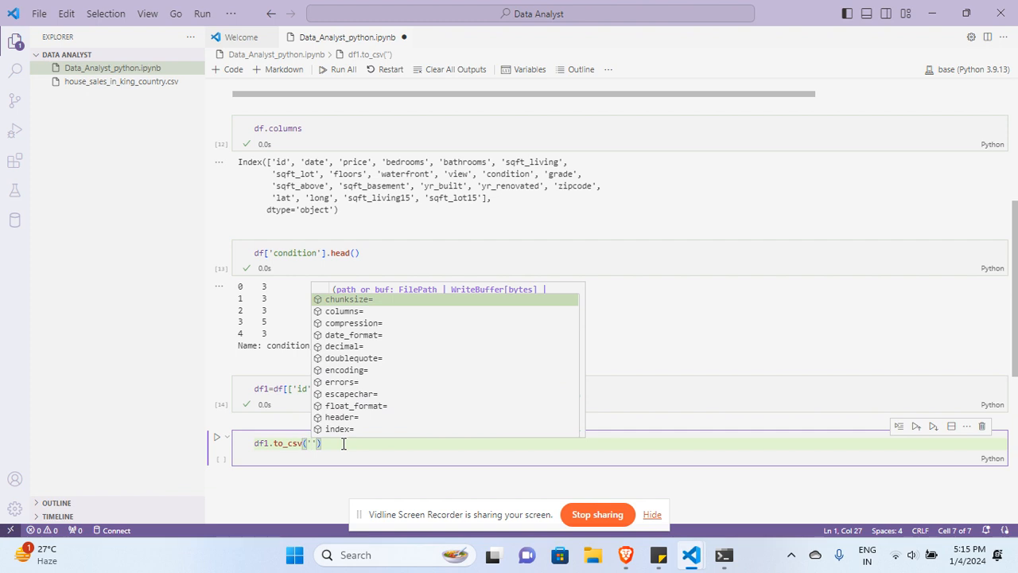
type("date_p")
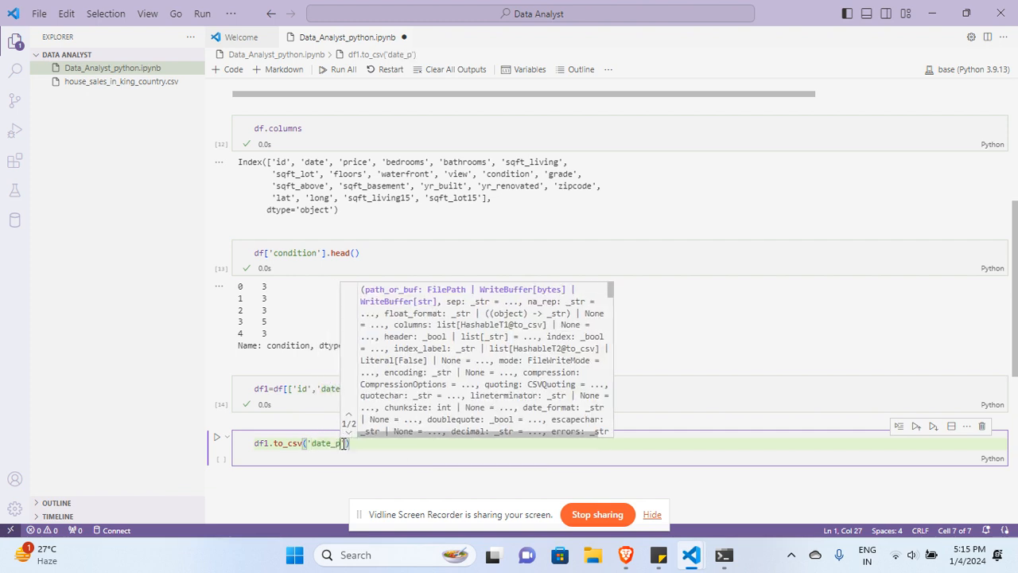
type("rice")
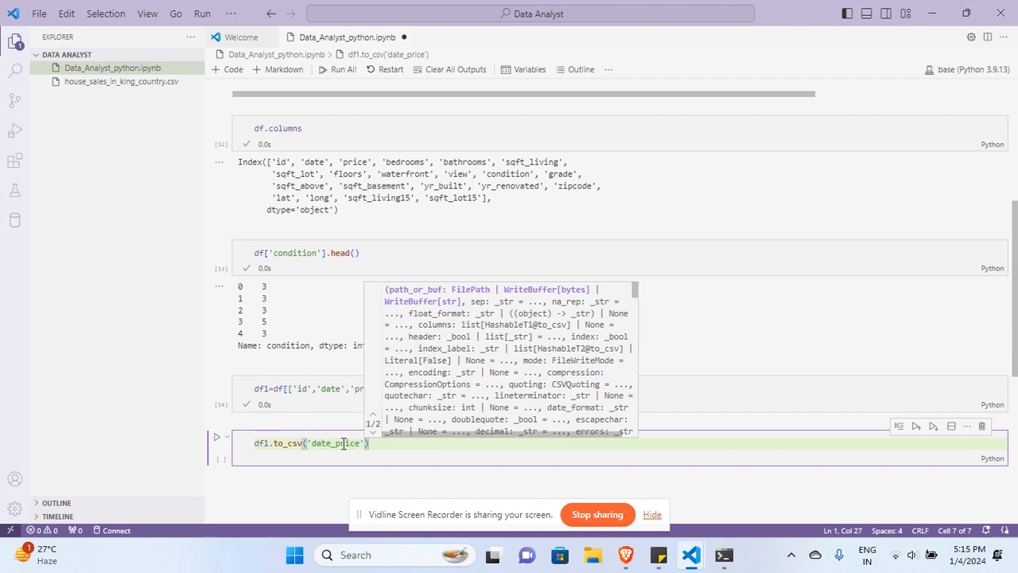
type(".csv")
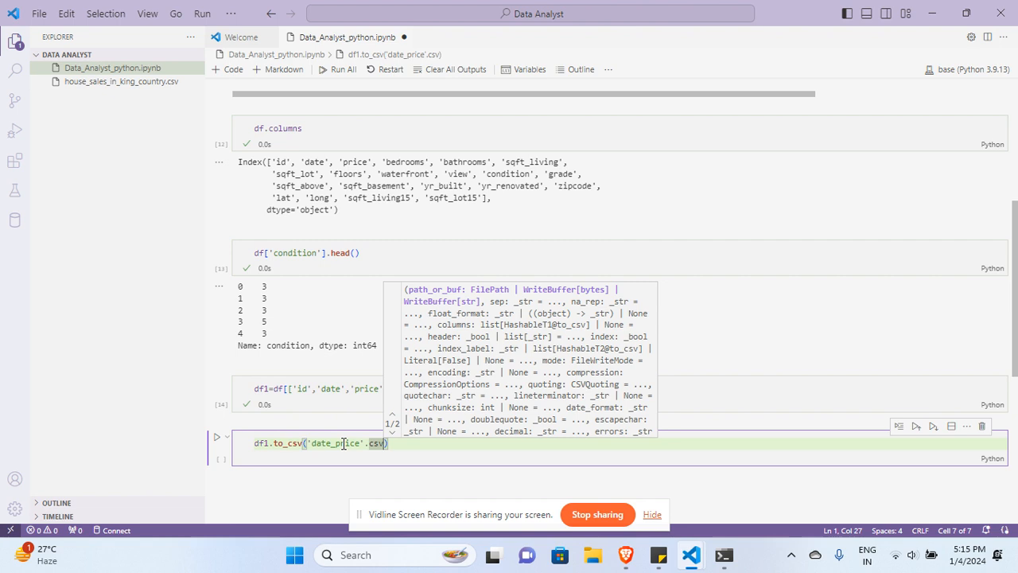
type(",")
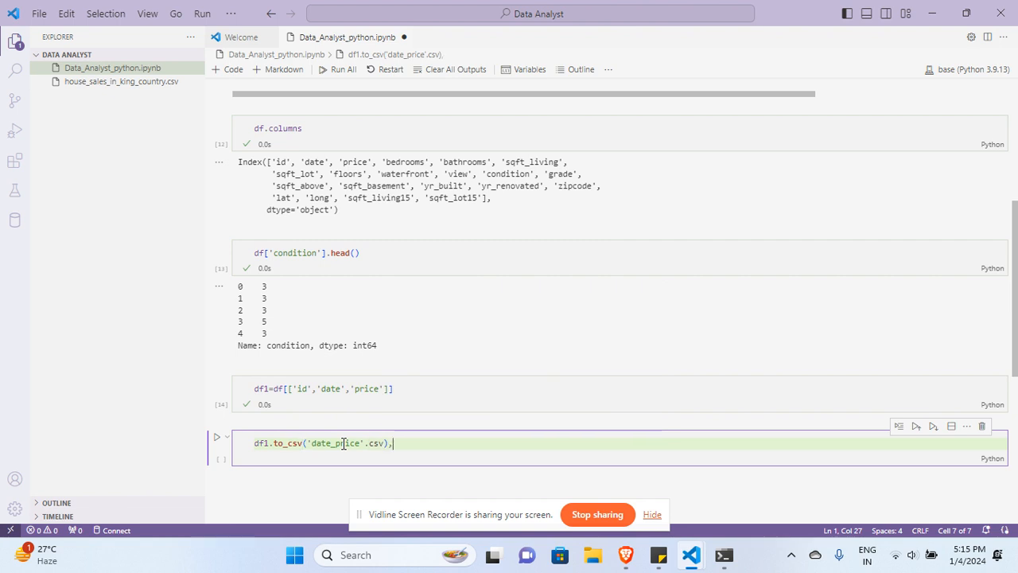
Tidy the file name and add index=Flase, which raises a NameError when run.
key("Backspace")
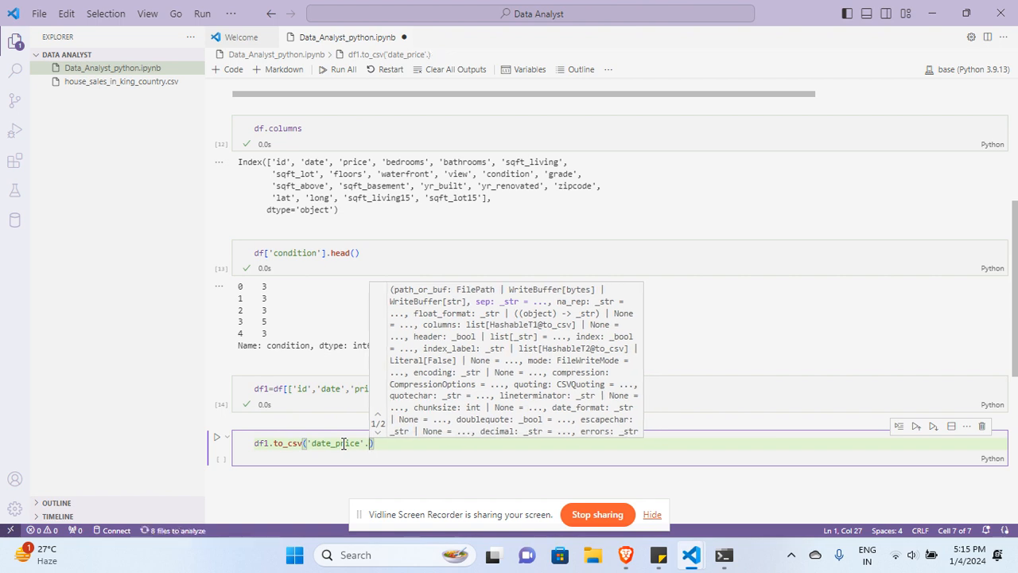
type(".c")
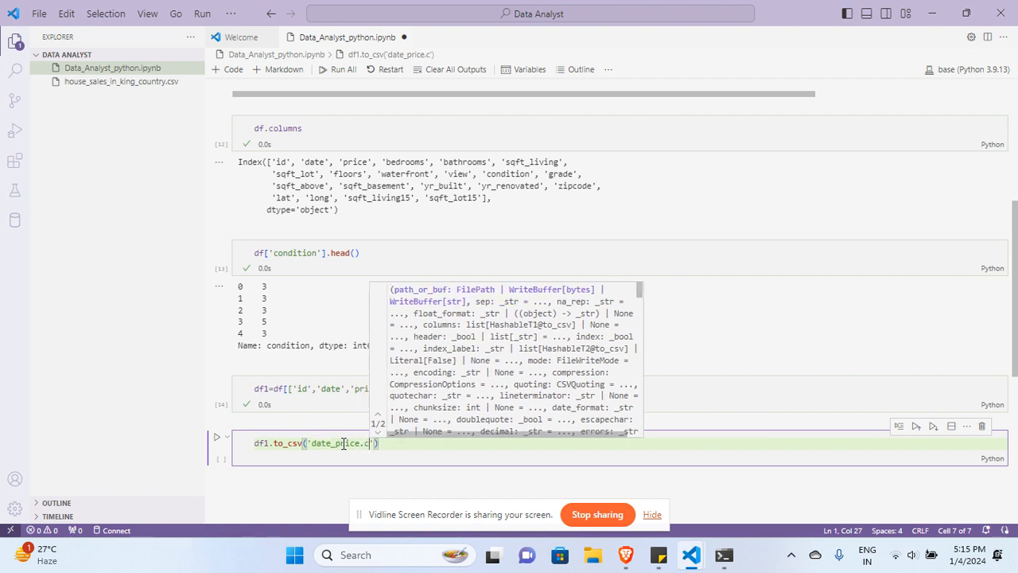
type("sv")
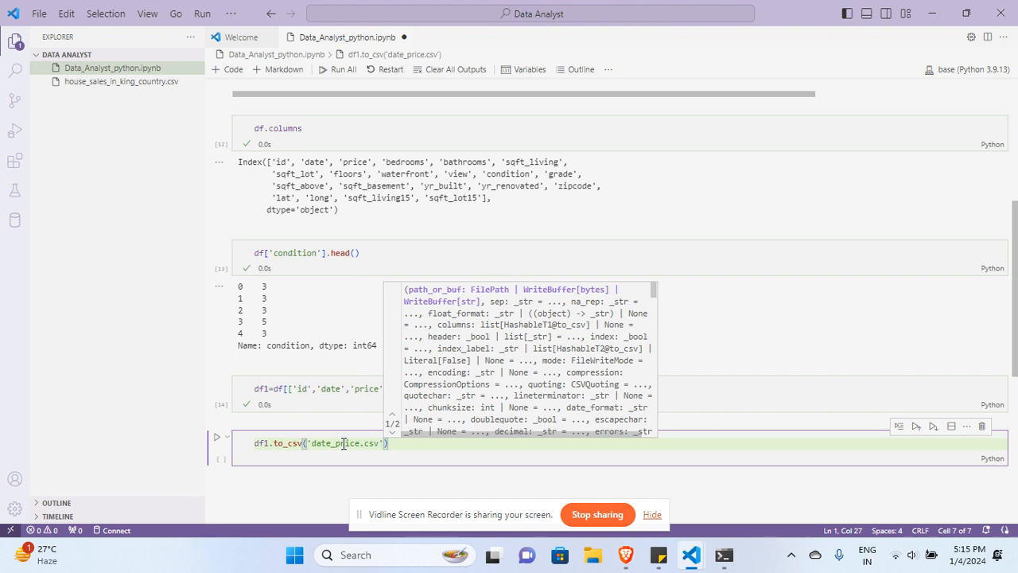
type(")")
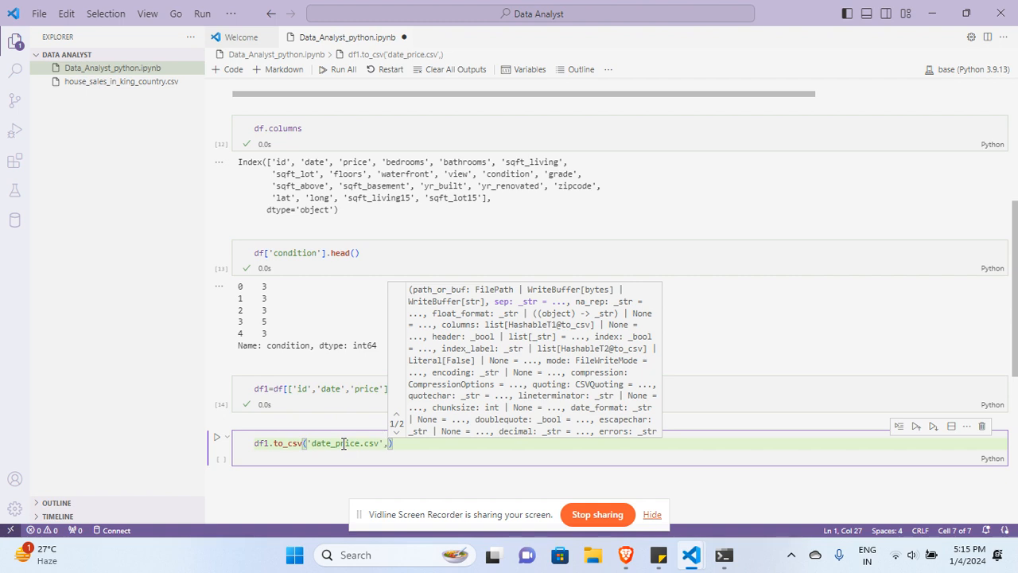
type("index=")
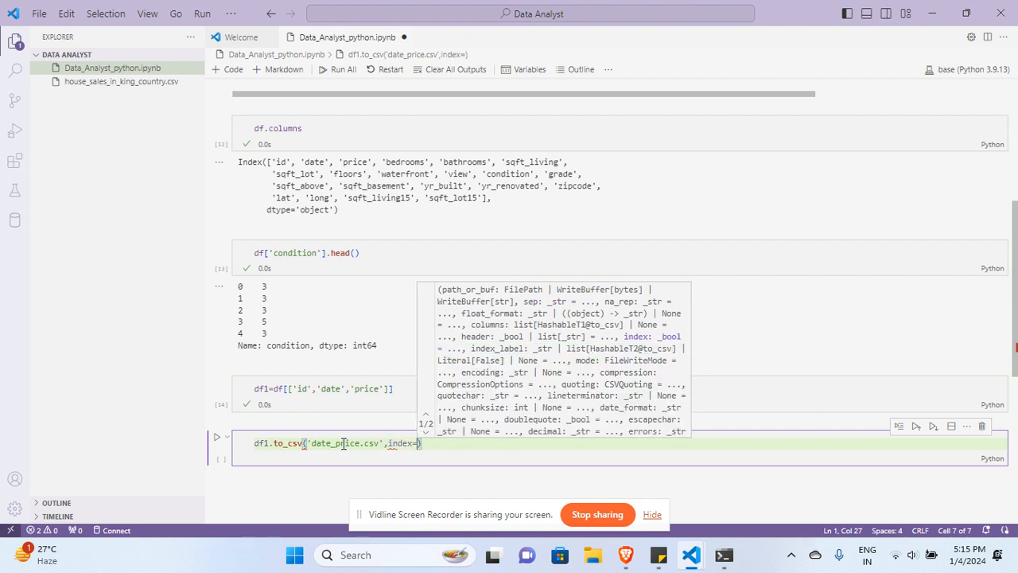
type("Flase")
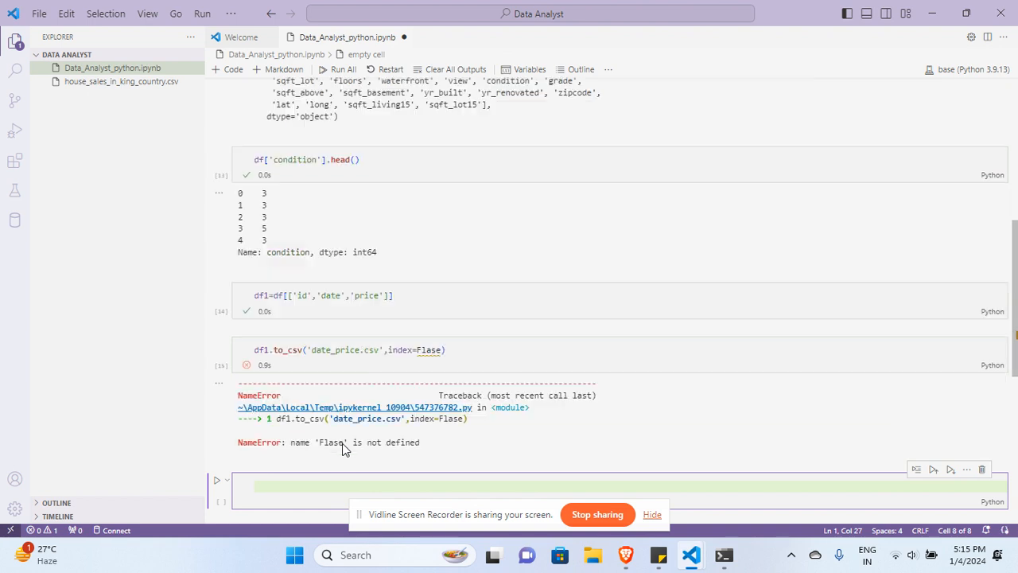
Fix Flase to False, rerun the export, and open date_price.csv.
left_click(430, 350)
type("a")
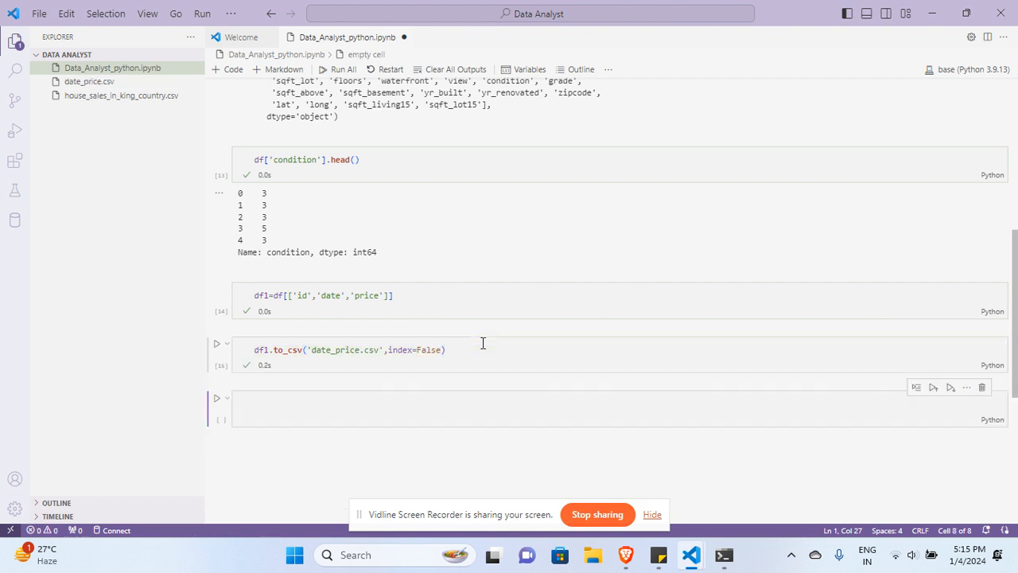
left_click(89, 81)
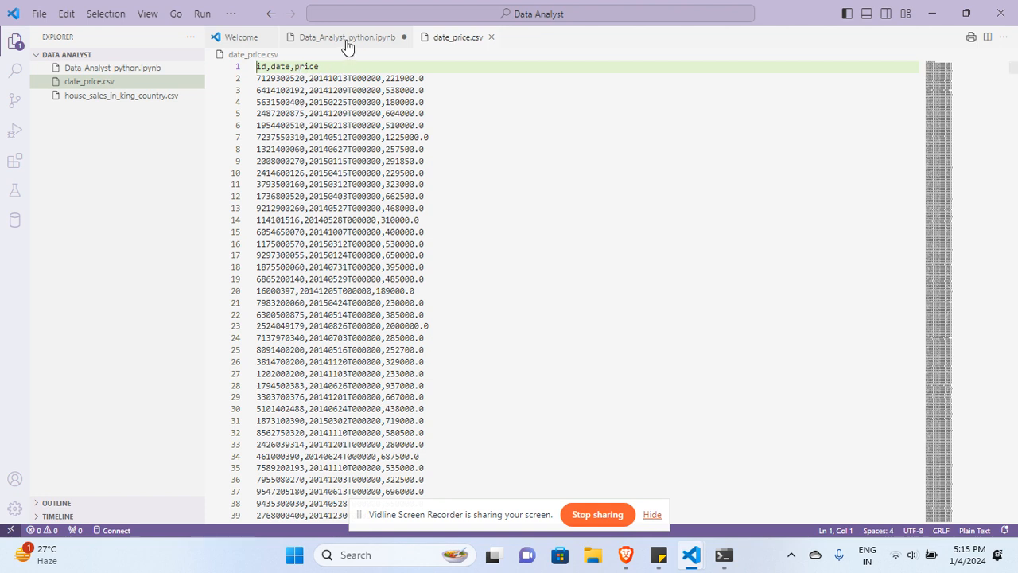
Return to the Data_Analyst_python.ipynb notebook tab.
left_click(345, 37)
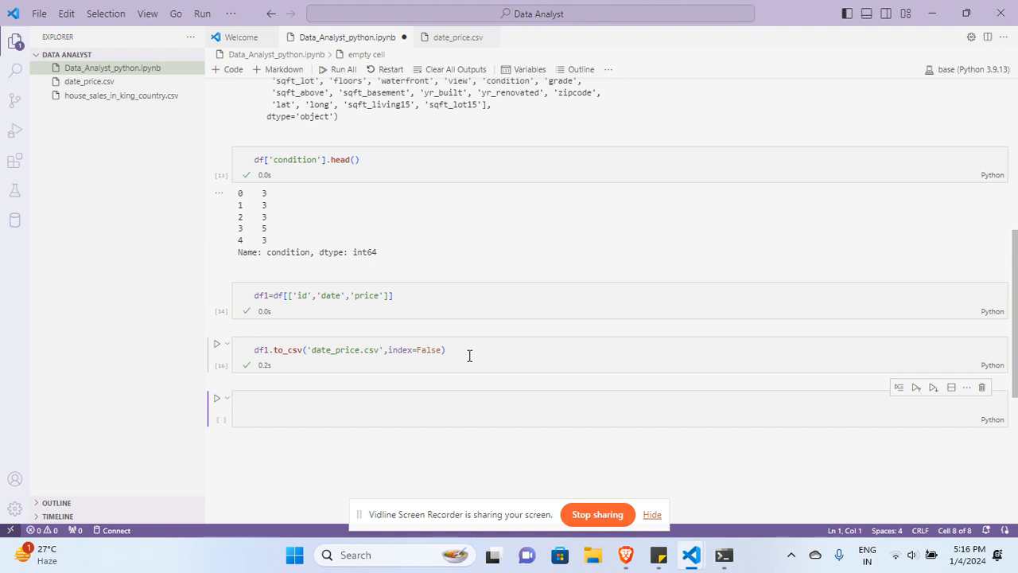
Add the markdown heading '# import and export data in python' after the imports cell.
scroll("down", 3)
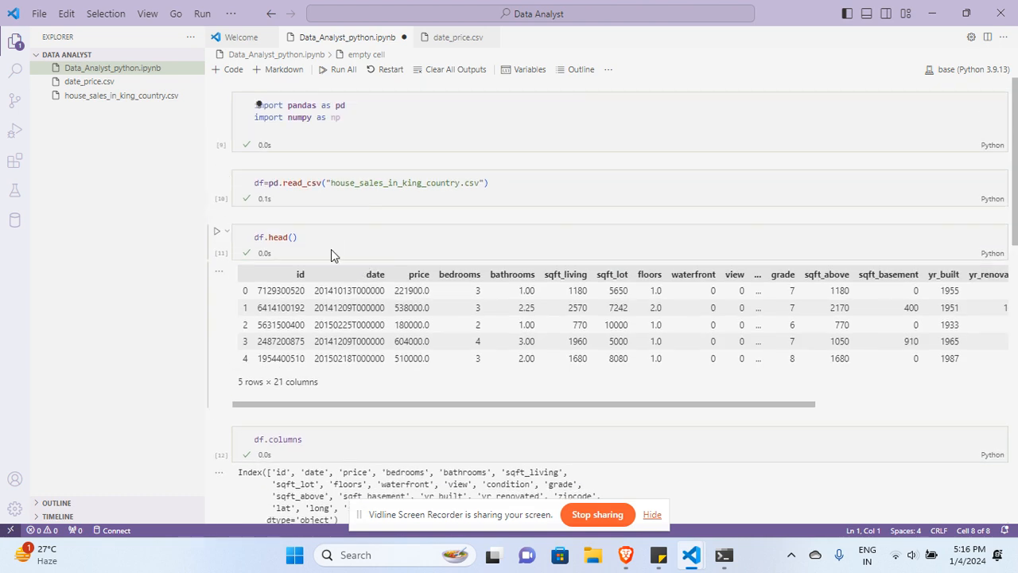
mouse_move(644, 163)
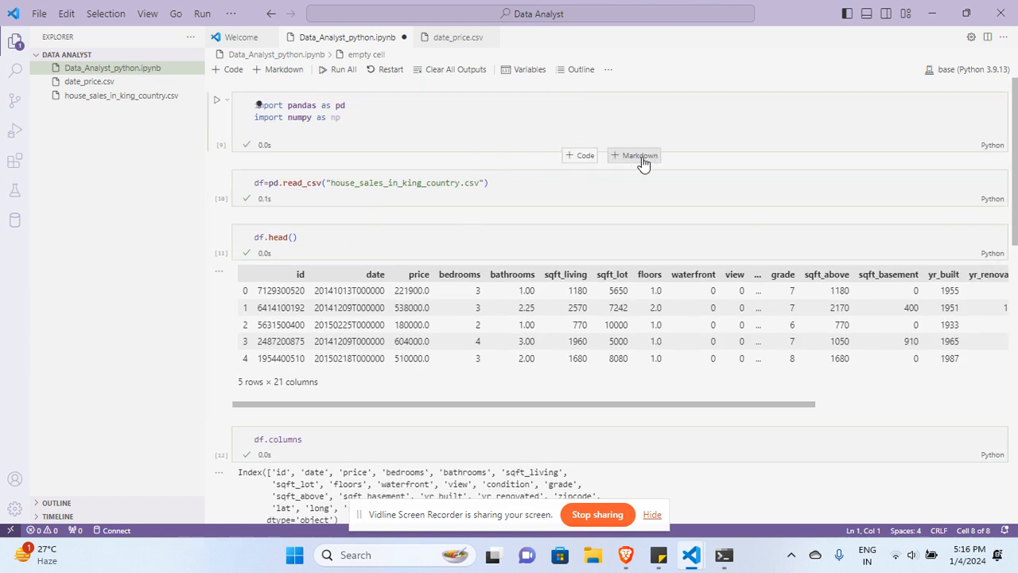
left_click(634, 155)
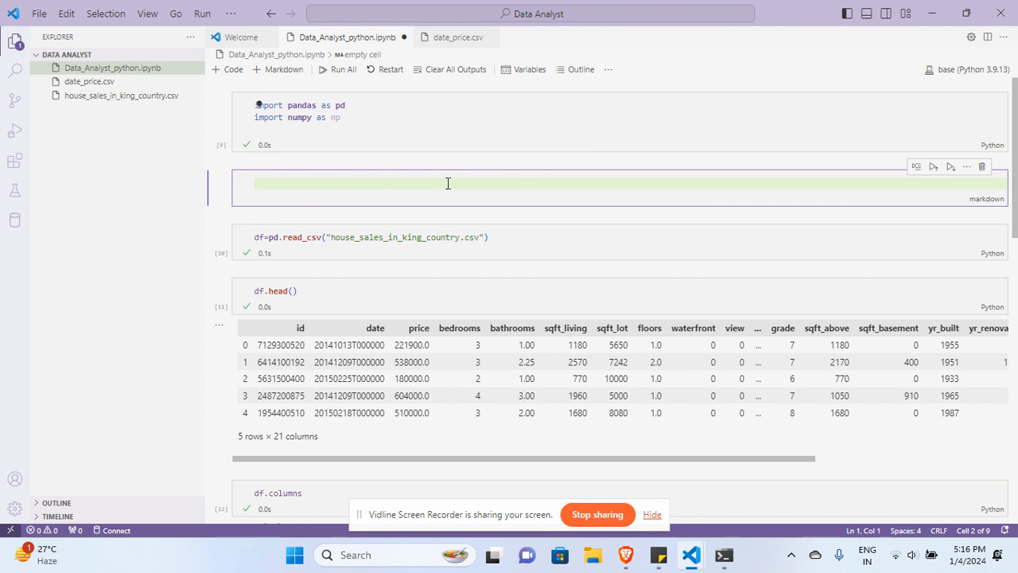
type("#")
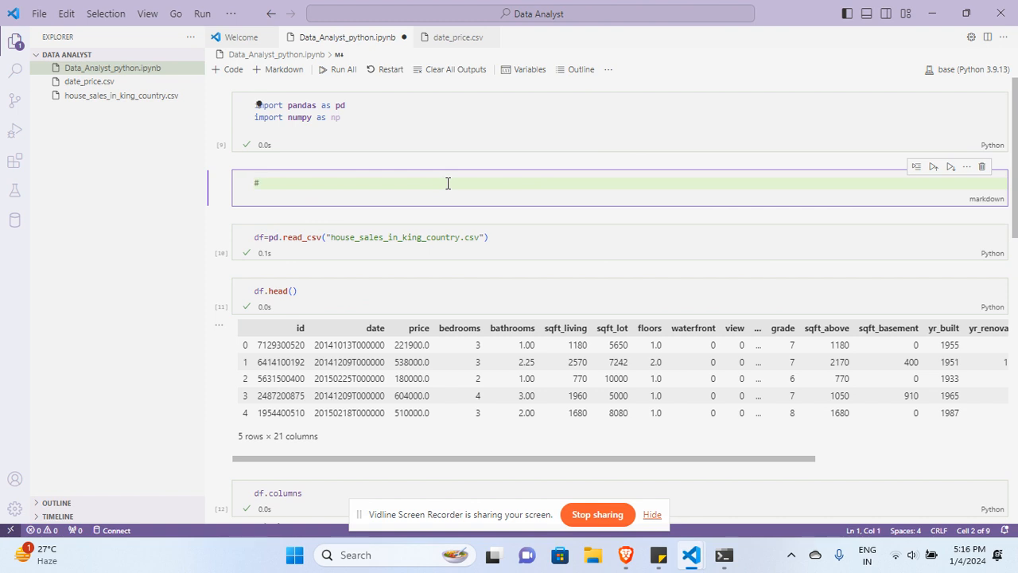
type("import")
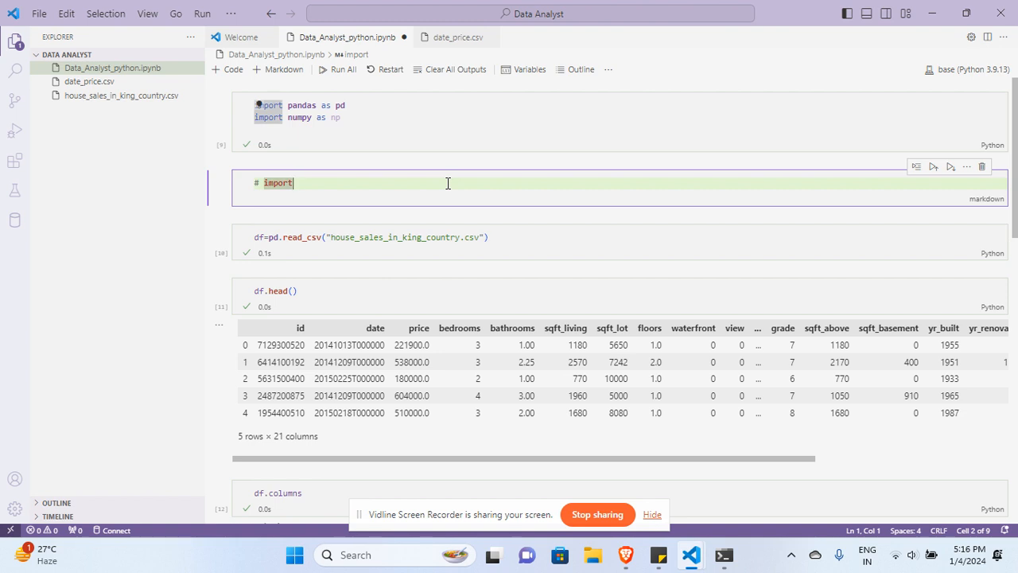
type("and ex")
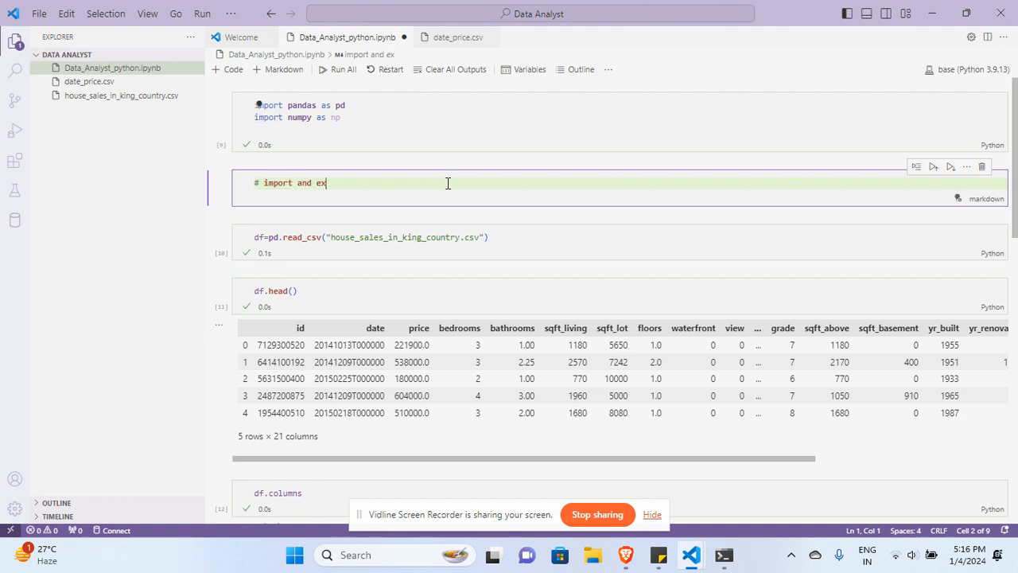
type("port")
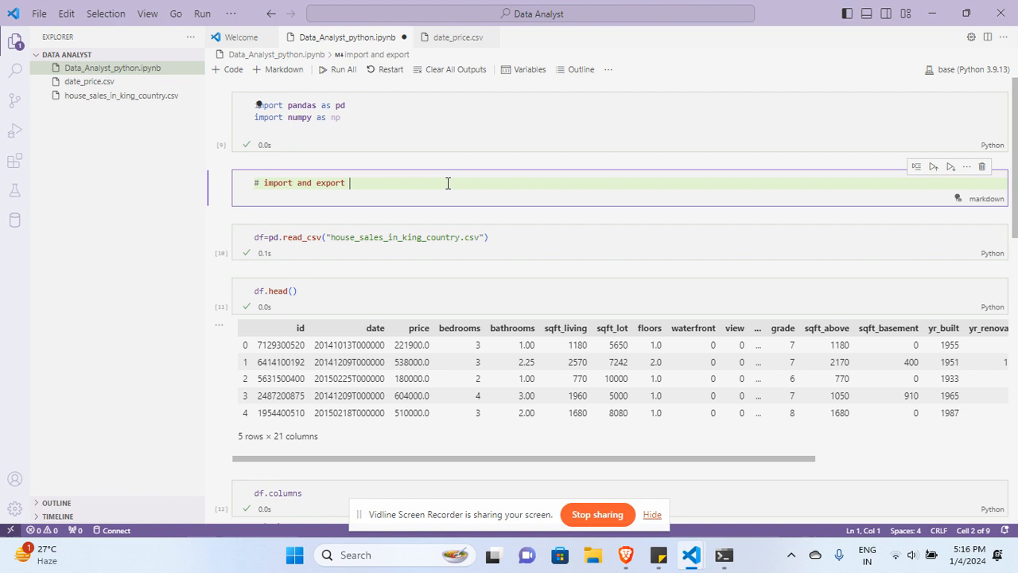
type("data in python")
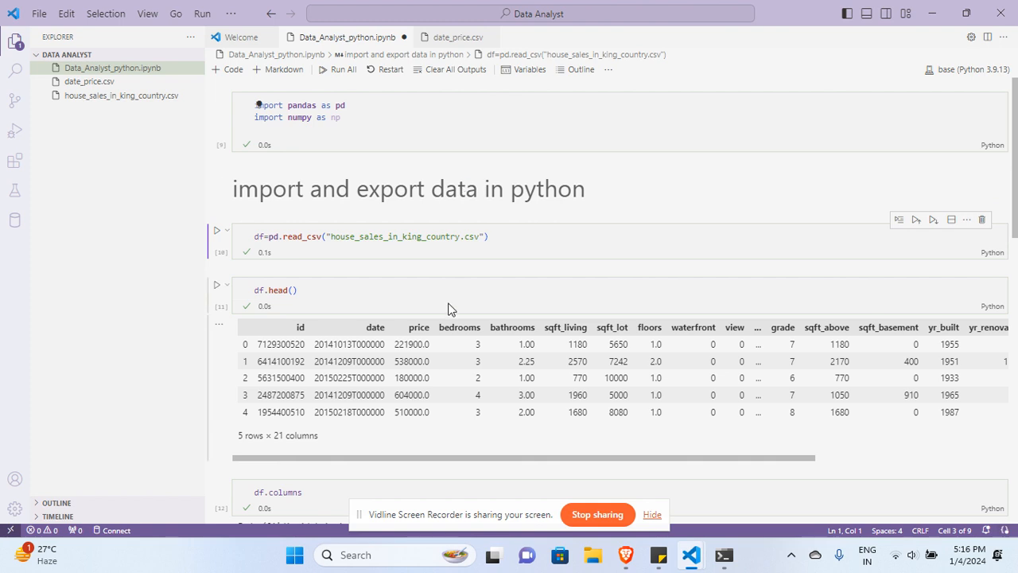
scroll("down", 3)
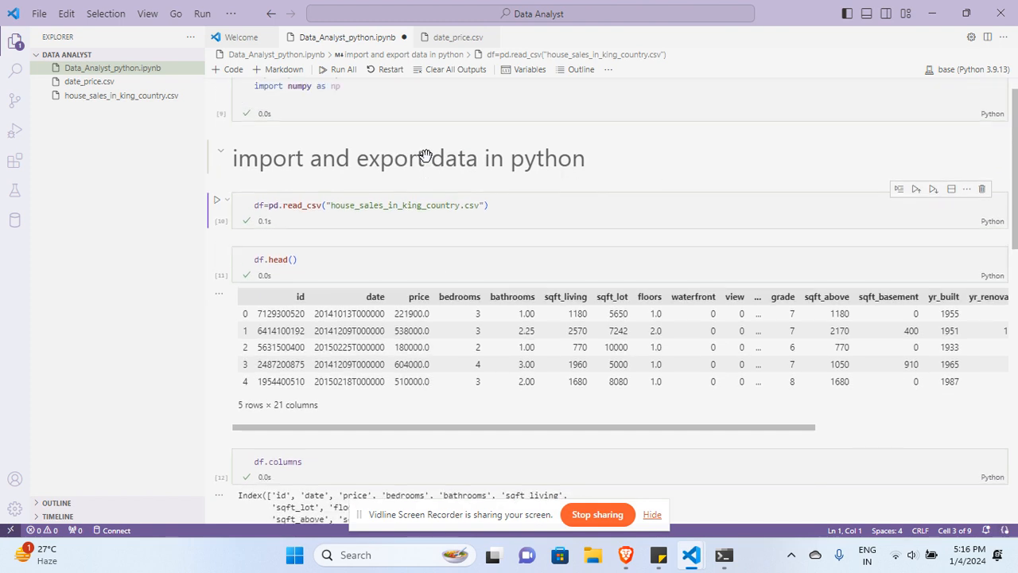
scroll("down", 3)
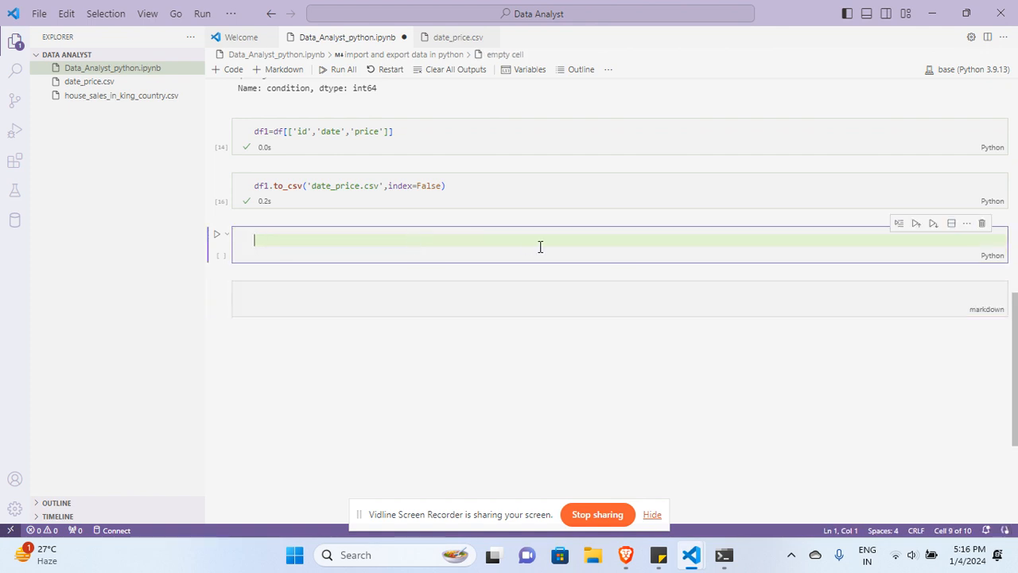
Add a markdown cell at the end and delete the surplus empty markdown and code cells.
left_click(282, 69)
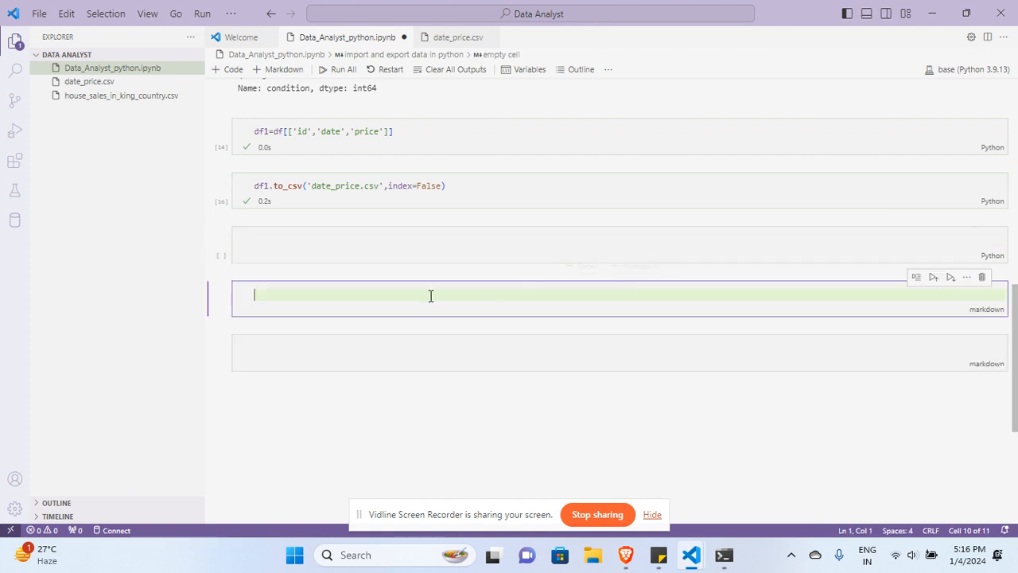
left_click(981, 277)
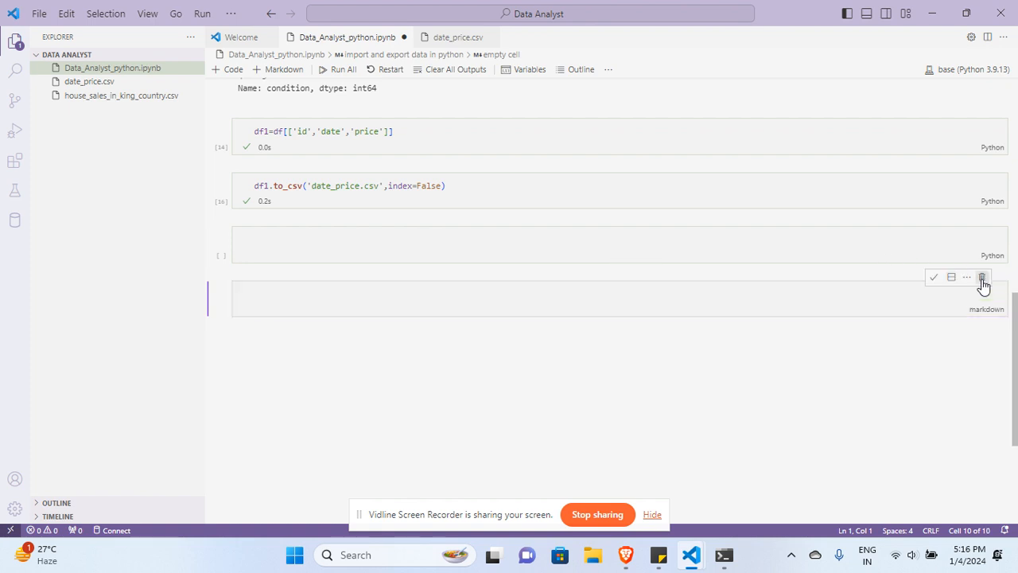
left_click(981, 277)
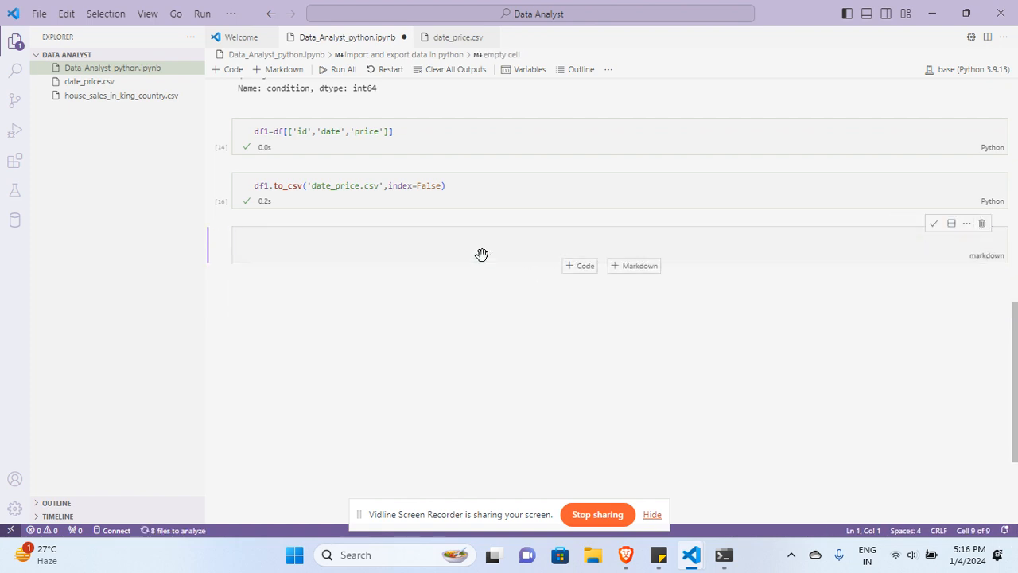
left_click(472, 242)
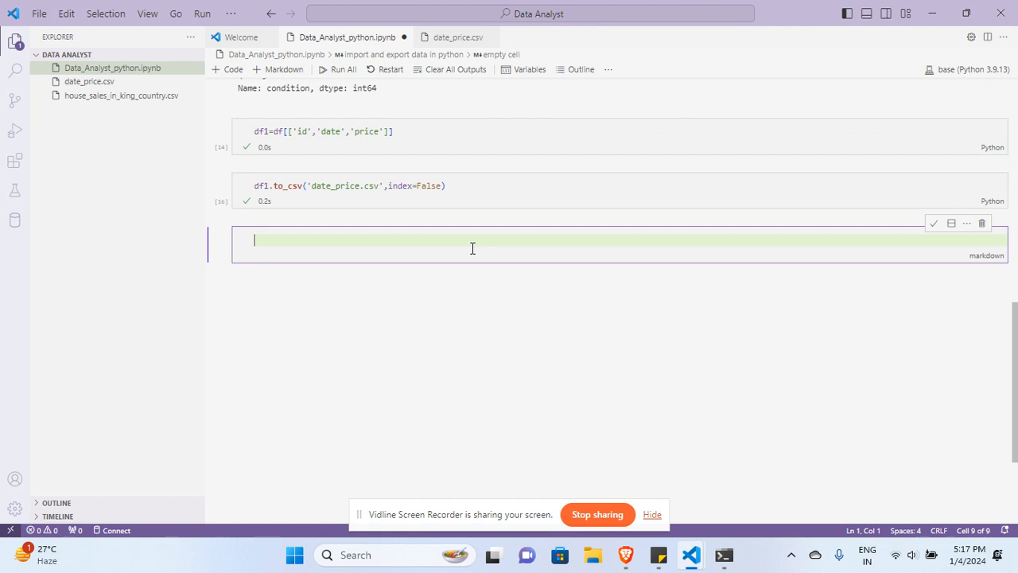
Type the markdown heading '# Analyze data in python', fixing a typo along the way.
type("#")
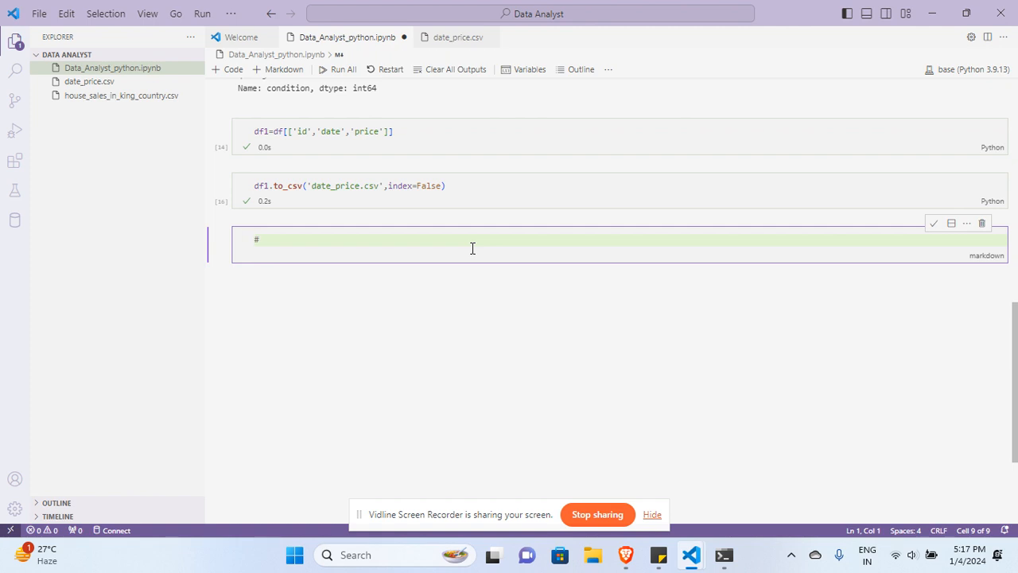
type("Anal")
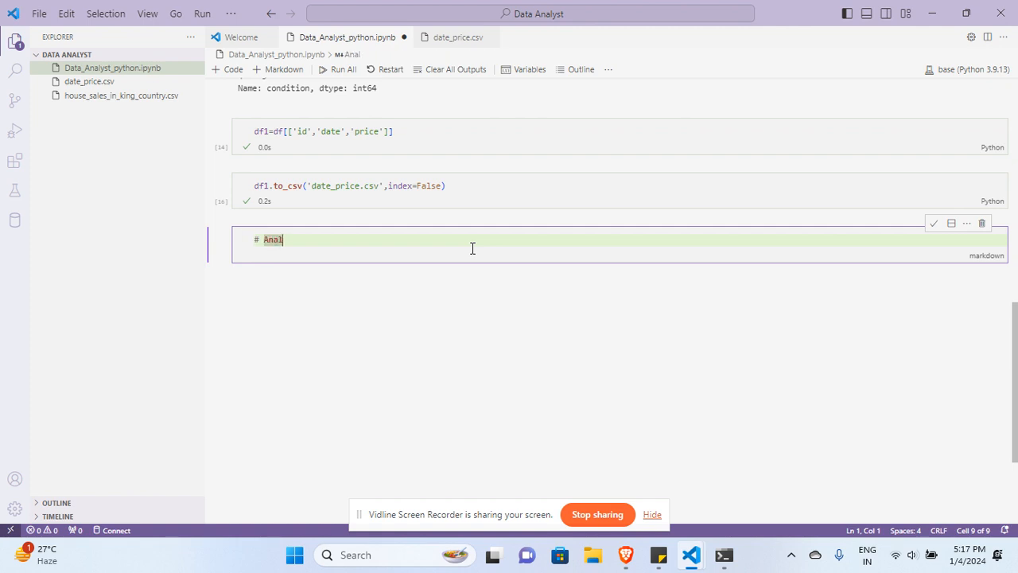
key("Backspace")
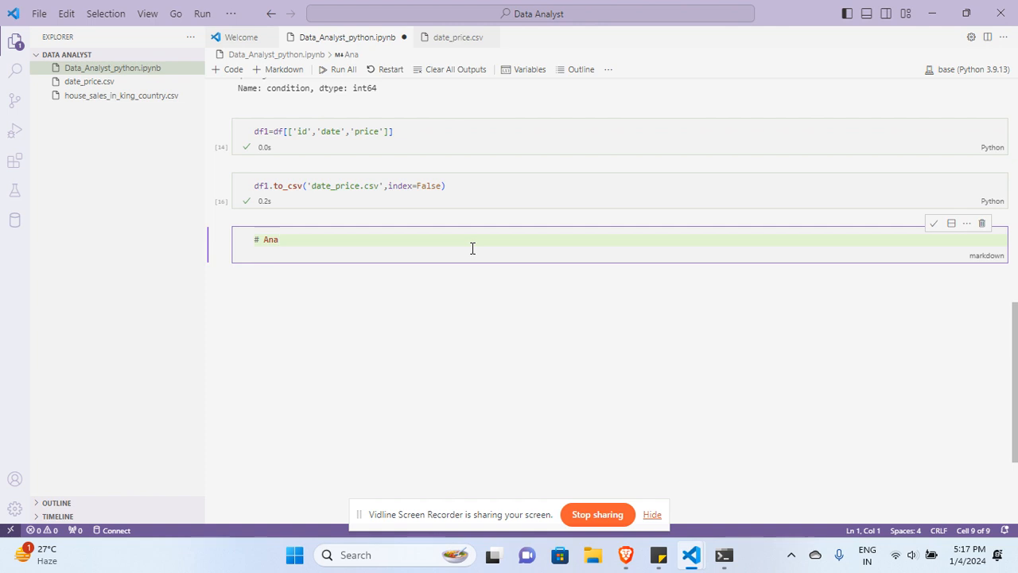
type("lys")
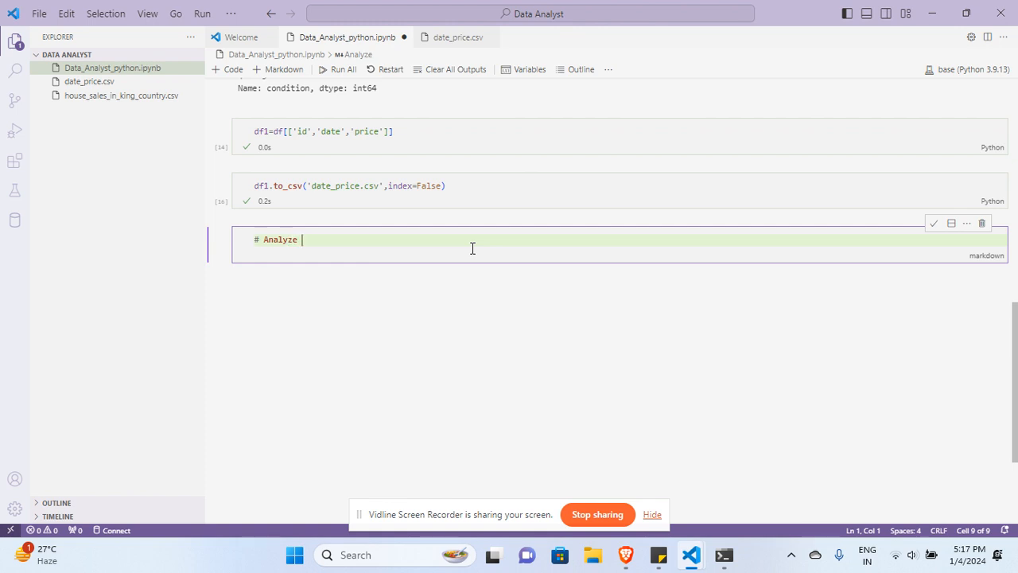
type("data in p")
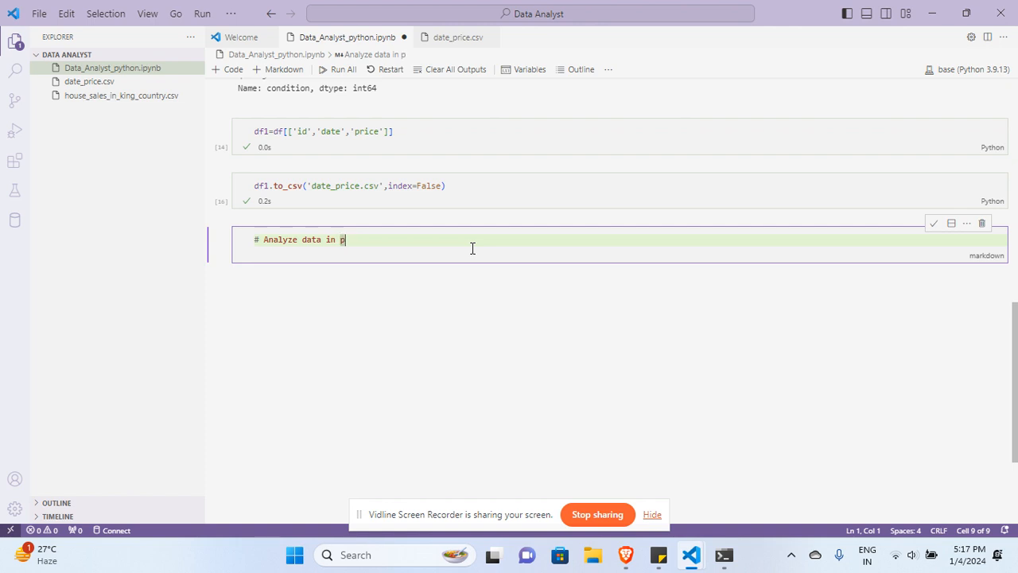
type("ython")
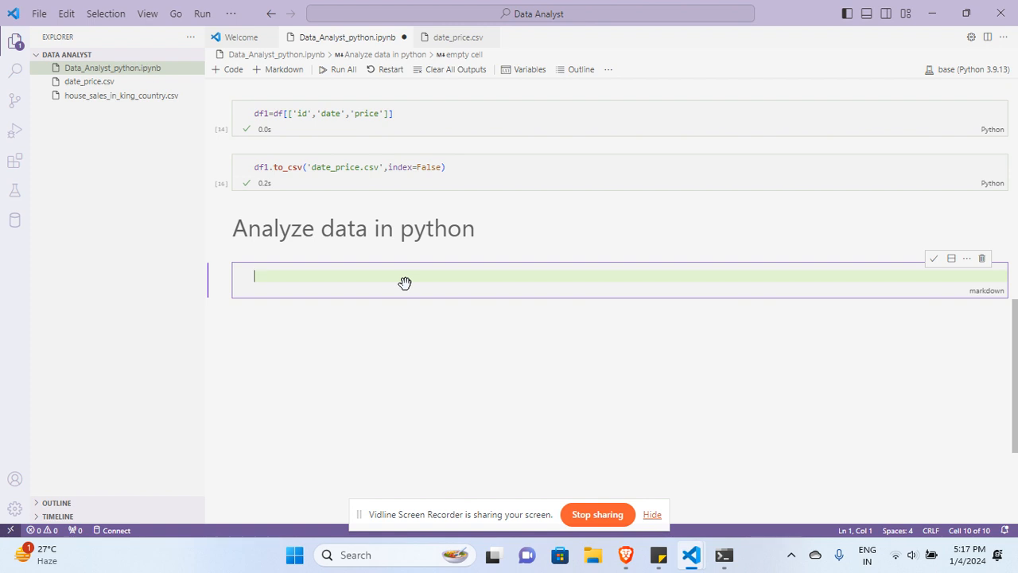
Remove the mistaken markdown cell and enter df.head() in a Python code cell.
type("df")
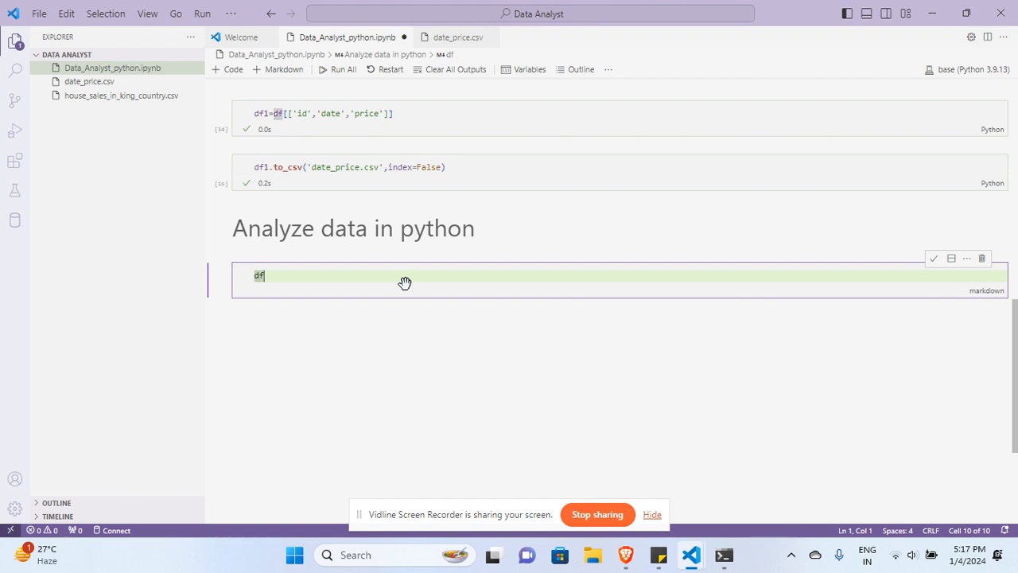
type(".head")
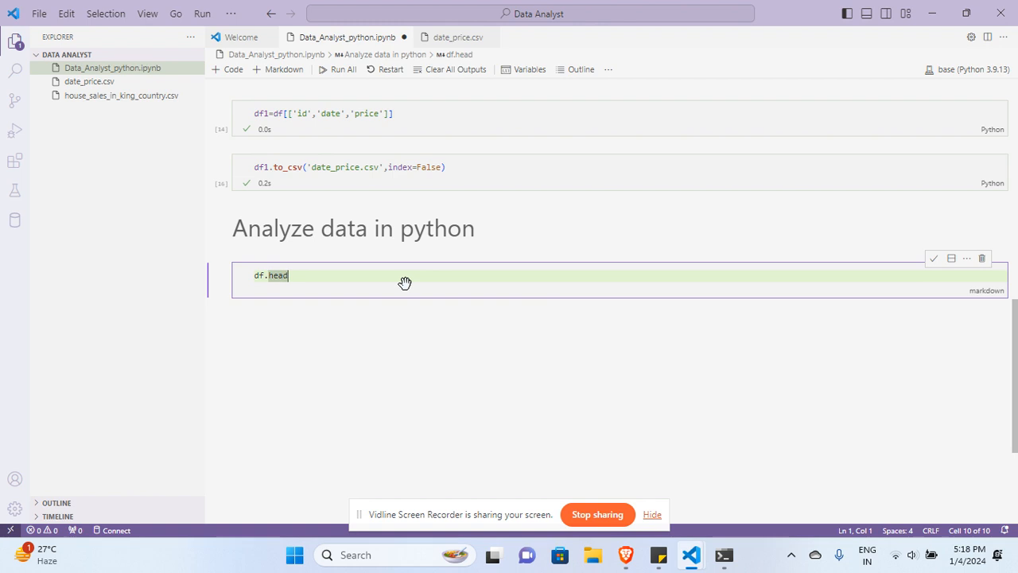
type("(")
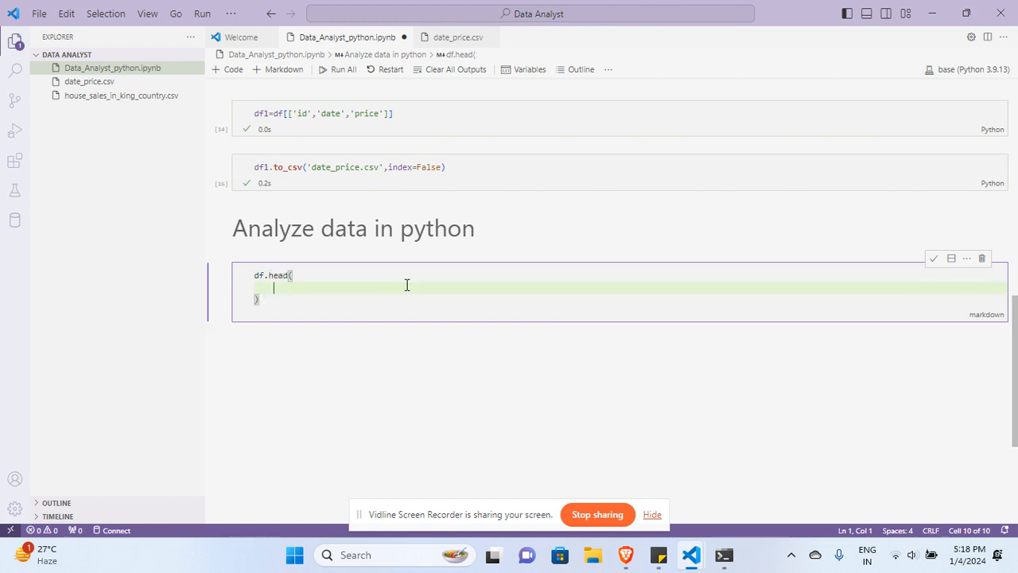
key("Backspace")
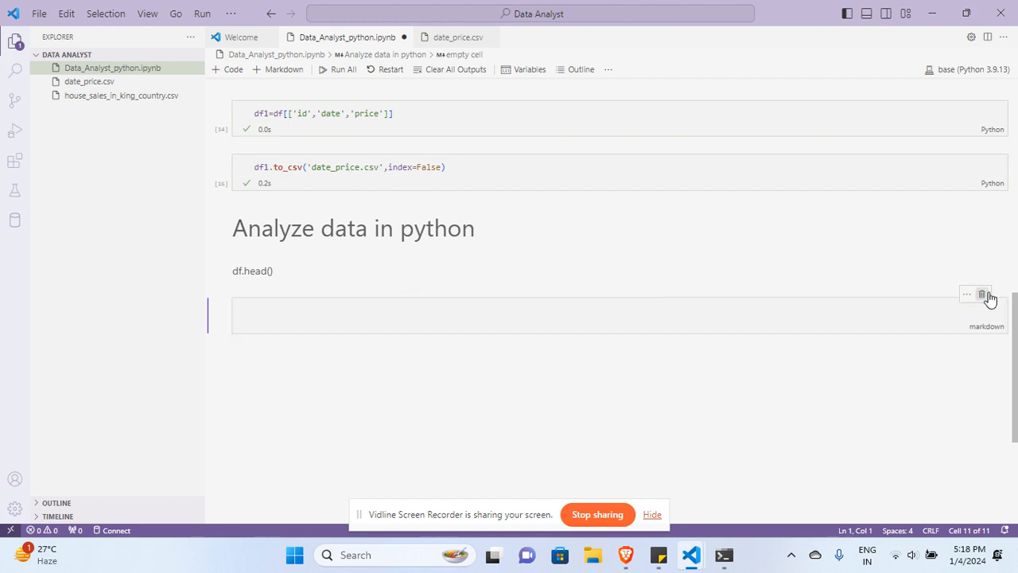
left_click(981, 294)
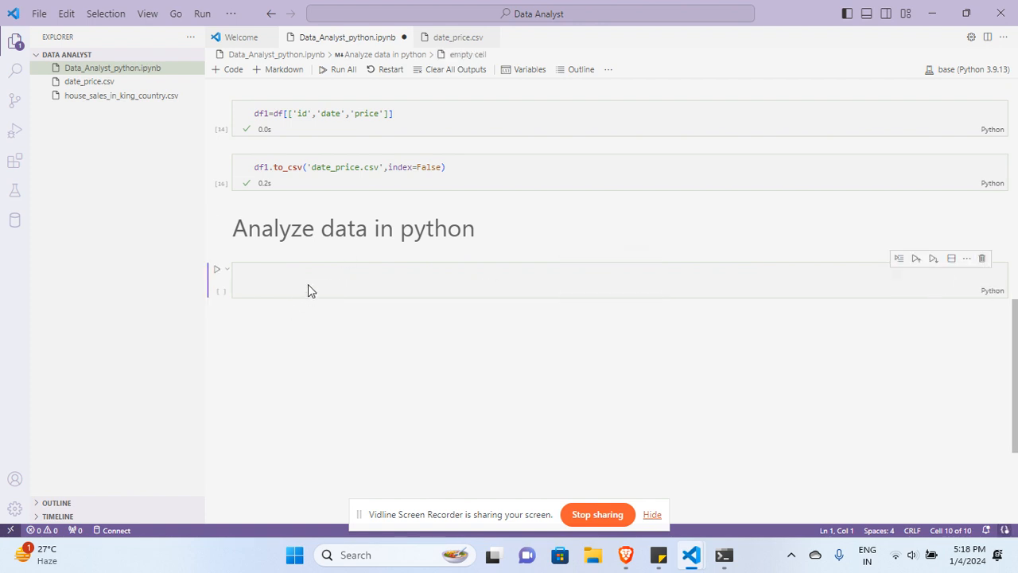
type("df.head(")
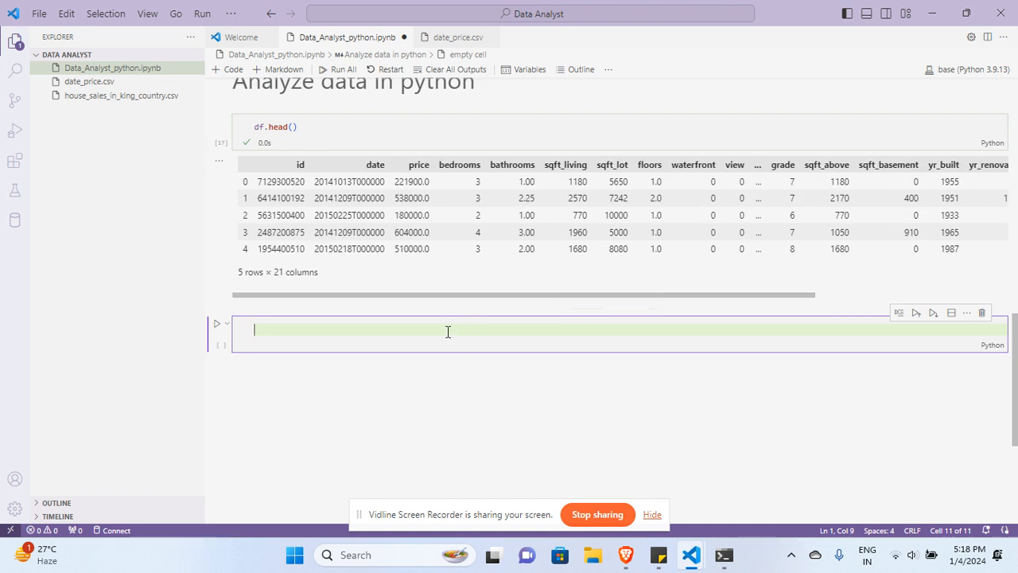
mouse_move(346, 350)
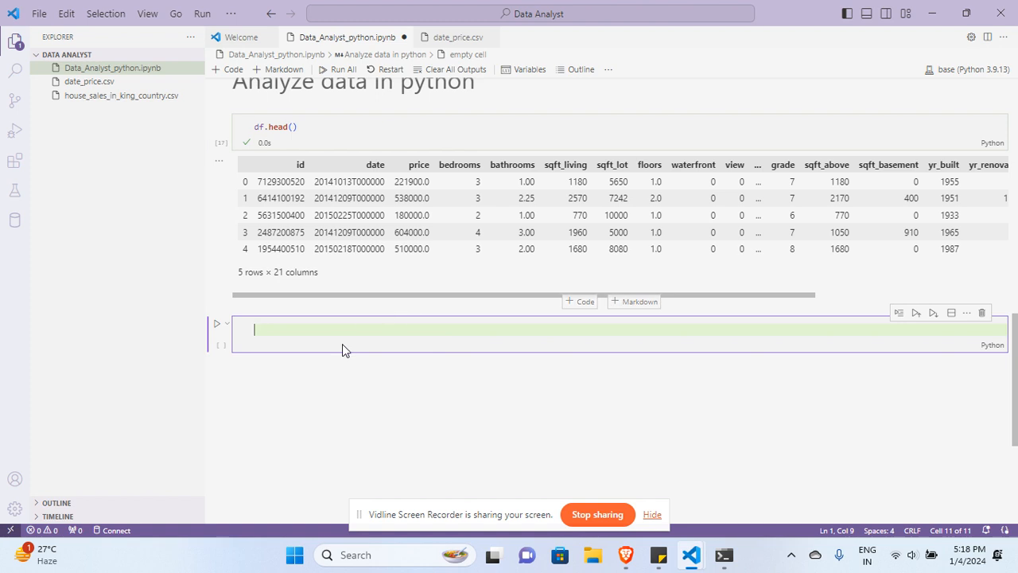
Run df.info() in the new code cell to show entries, columns and dtypes.
type("df")
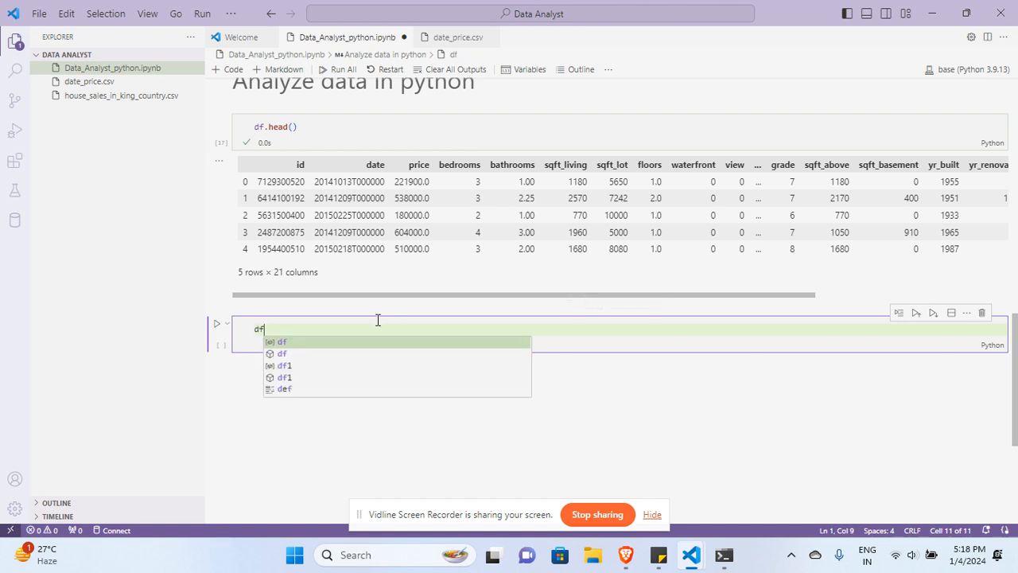
type(".info(")
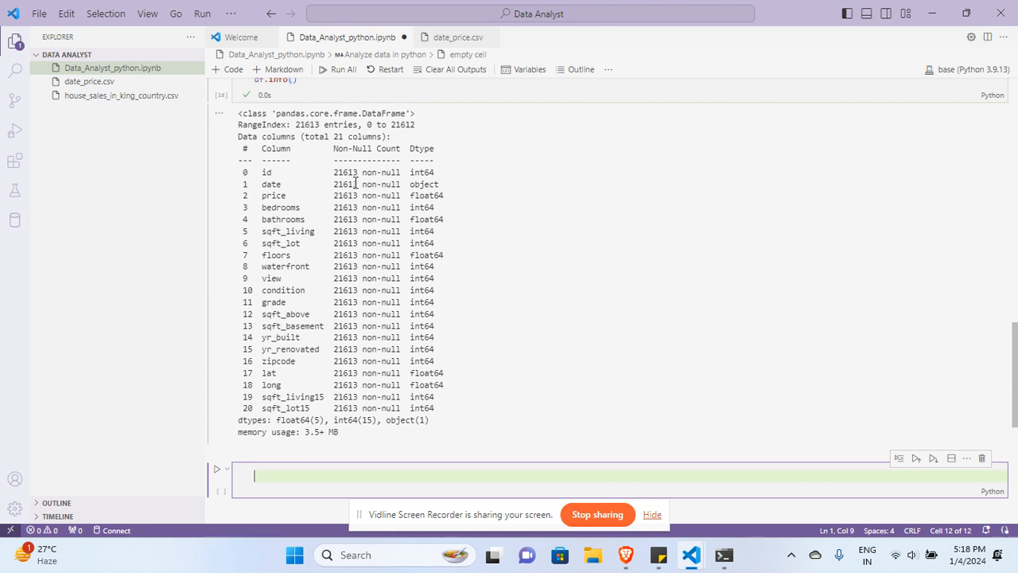
mouse_move(410, 191)
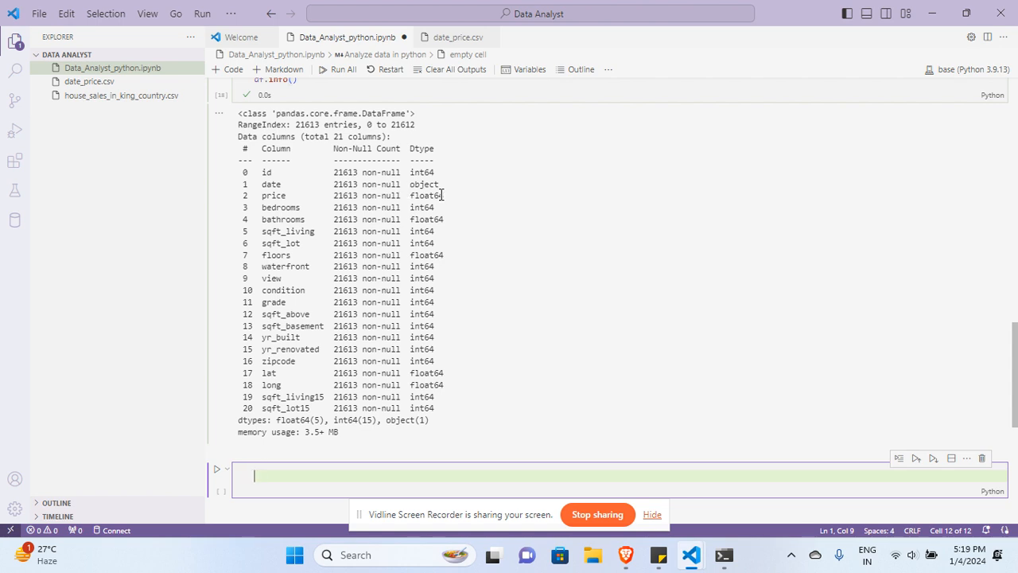
double_click(426, 195)
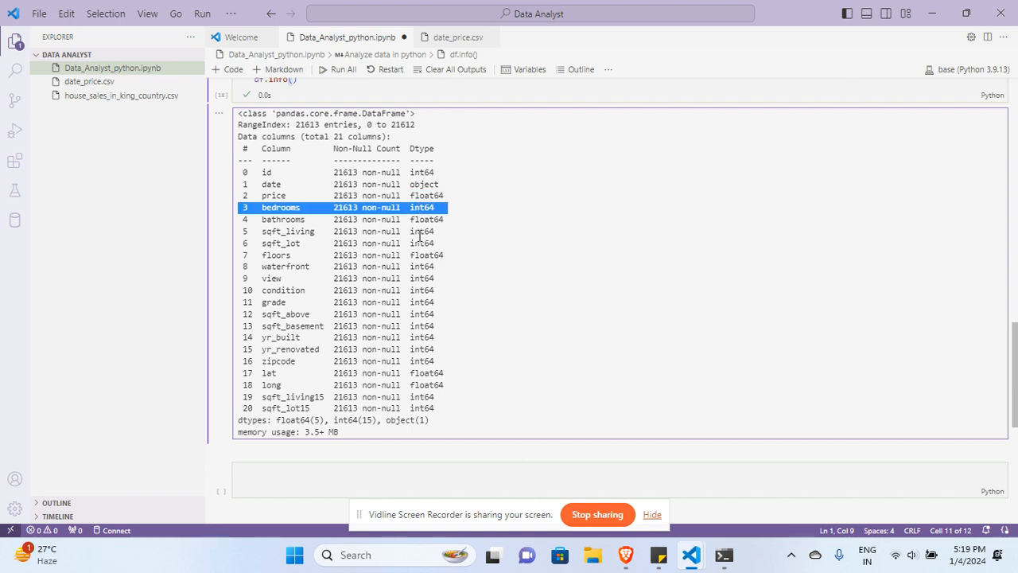
mouse_move(466, 448)
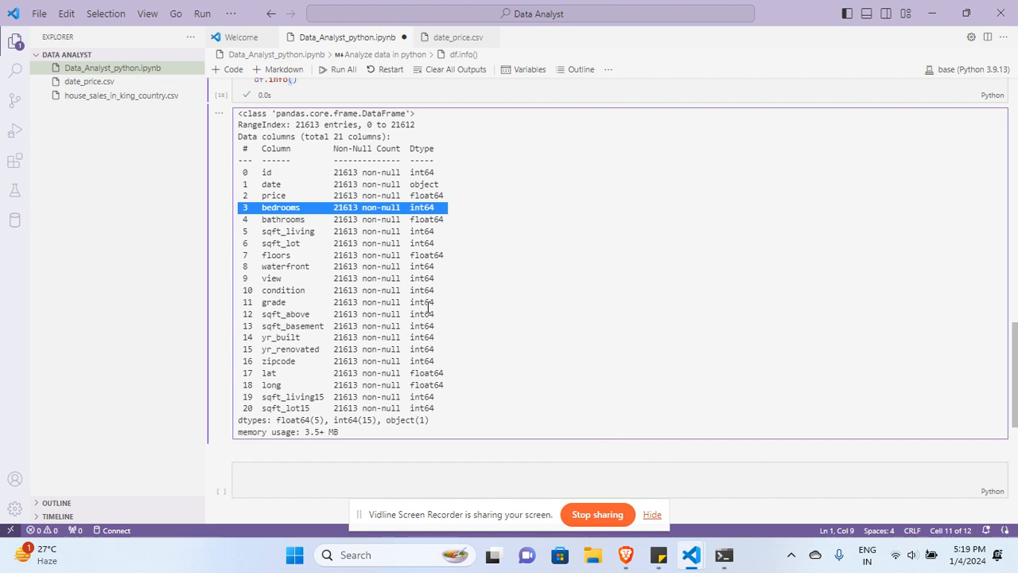
mouse_move(389, 286)
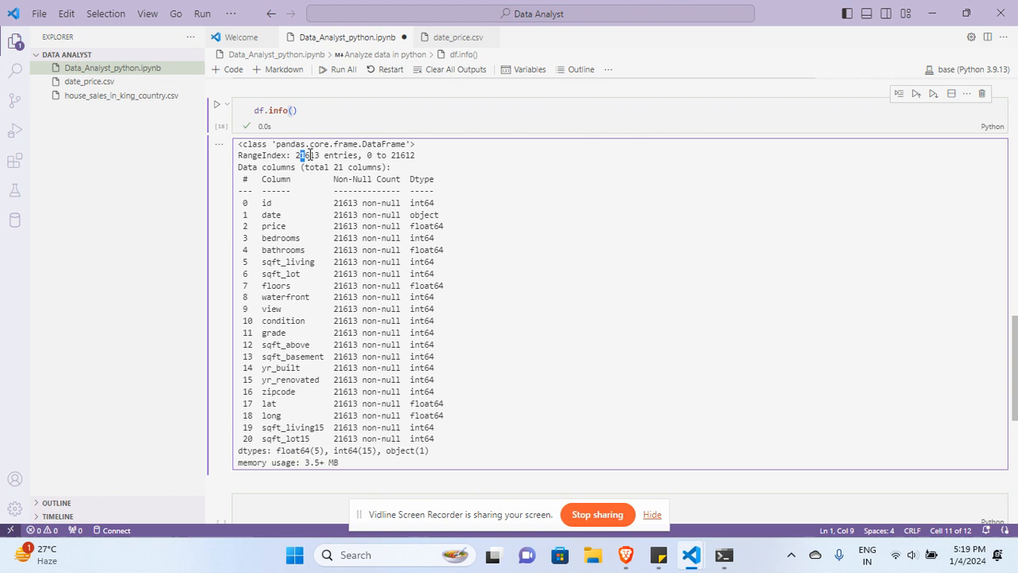
double_click(309, 155)
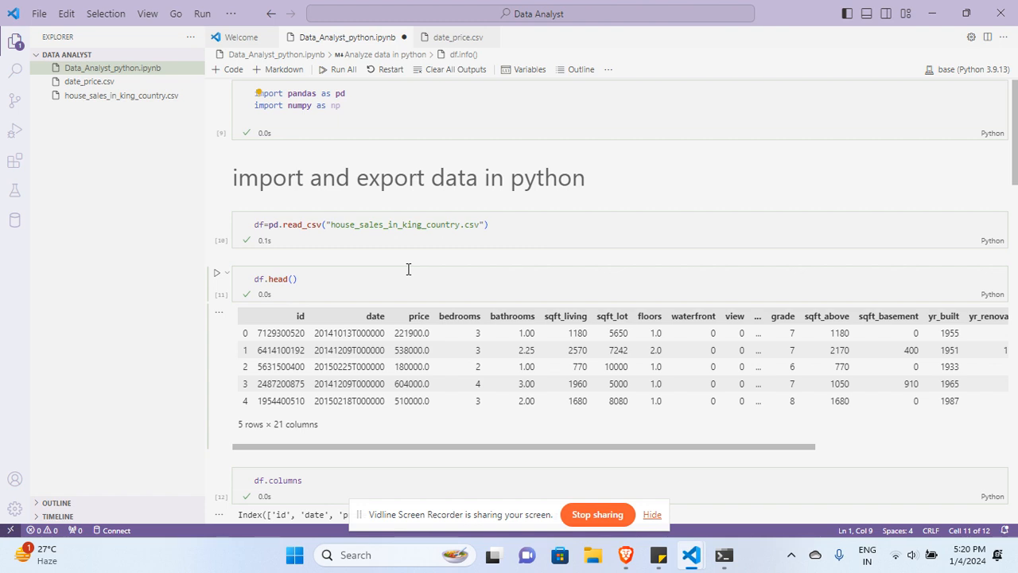
scroll("down", 3)
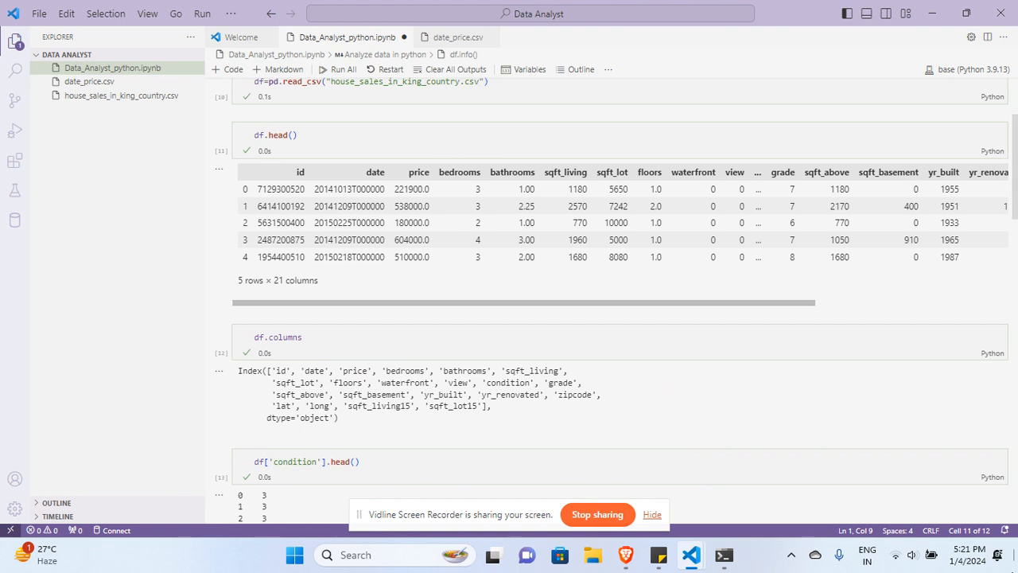
mouse_move(1015, 569)
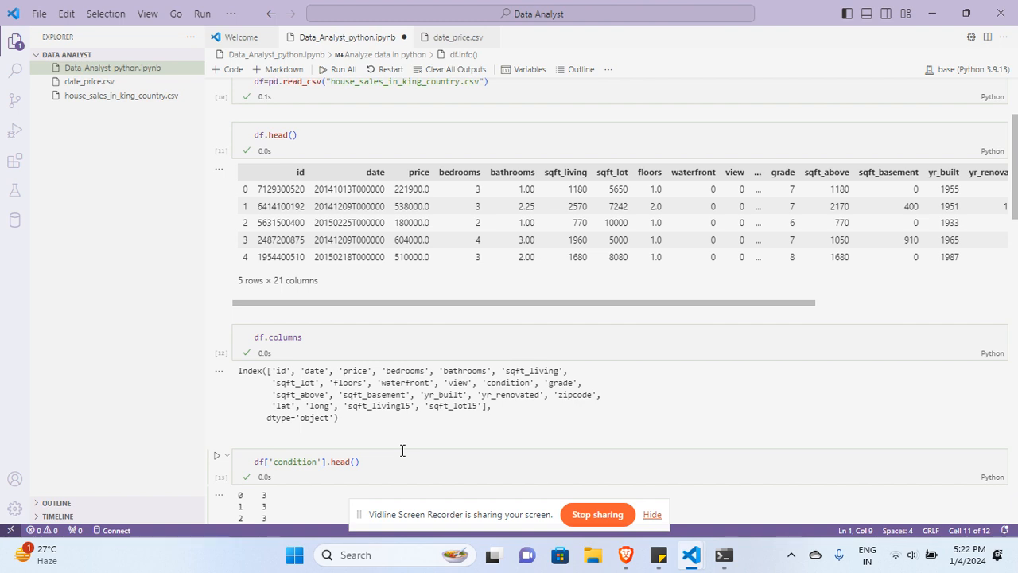
mouse_move(538, 452)
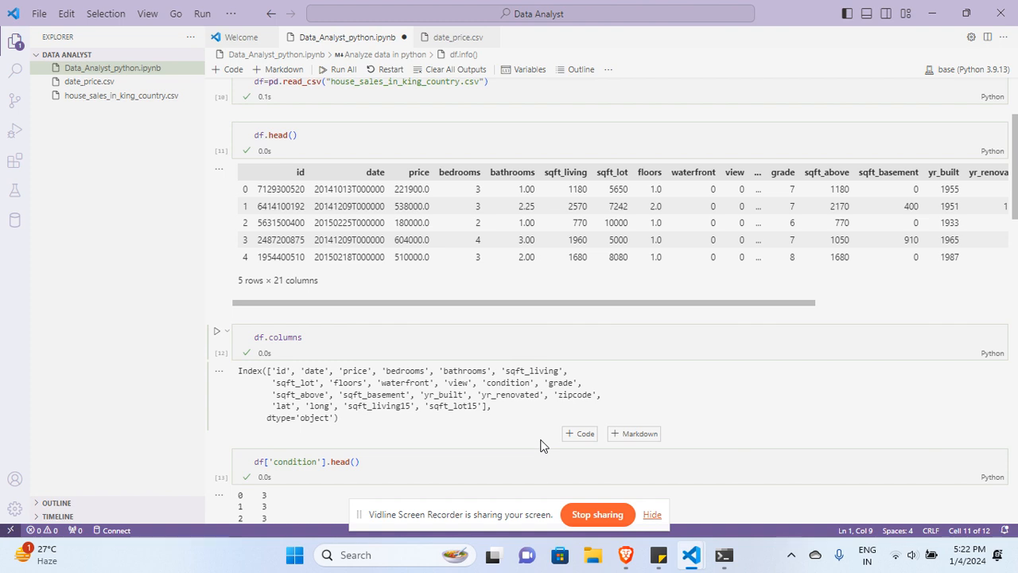
mouse_move(597, 515)
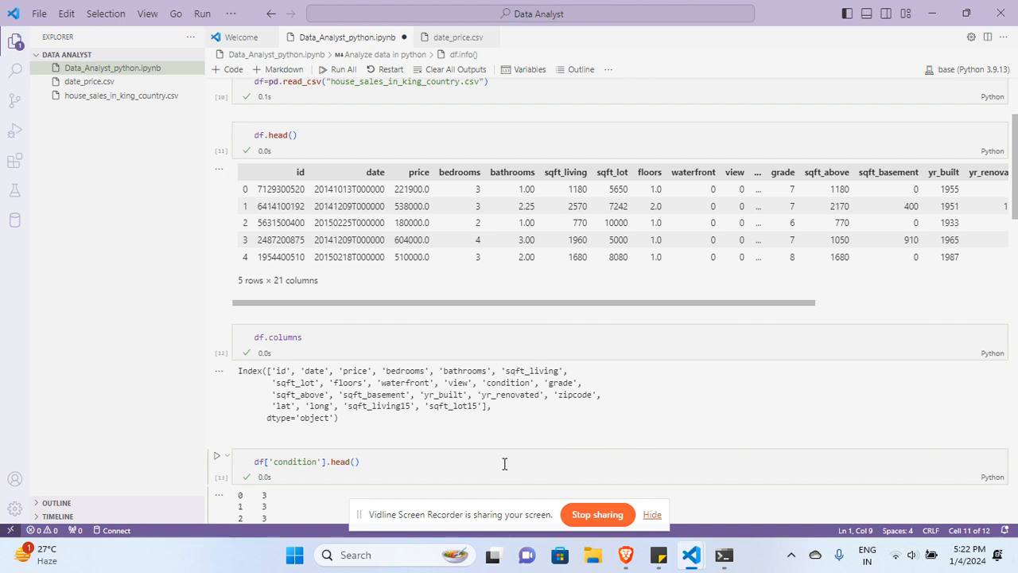
mouse_move(510, 468)
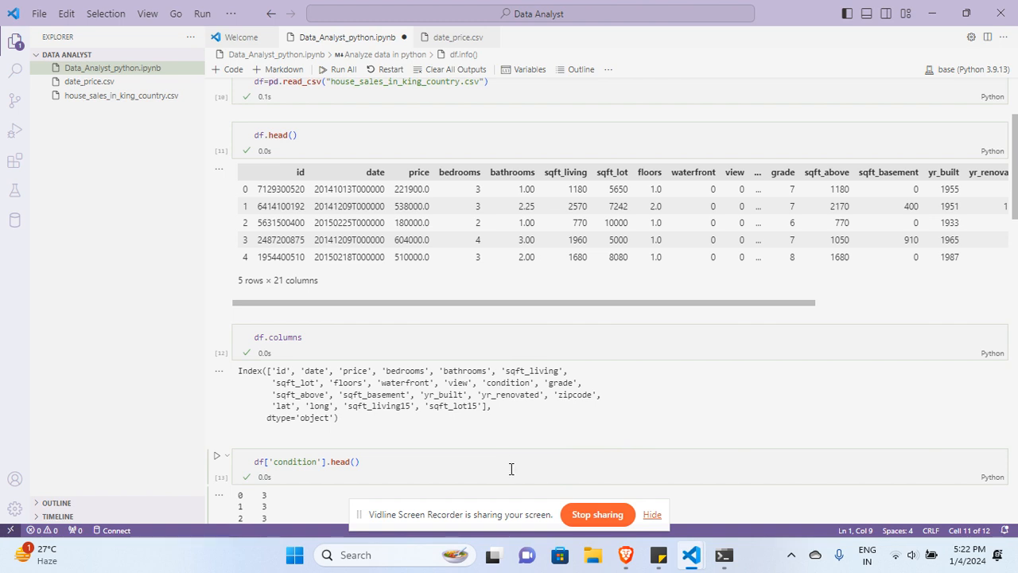